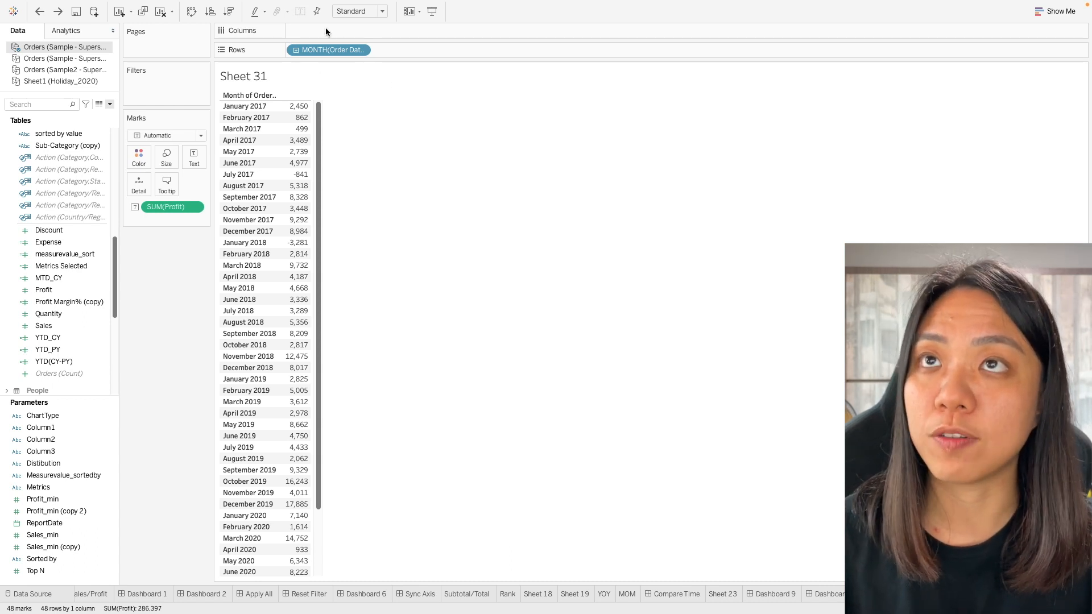
mouse_move(134, 216)
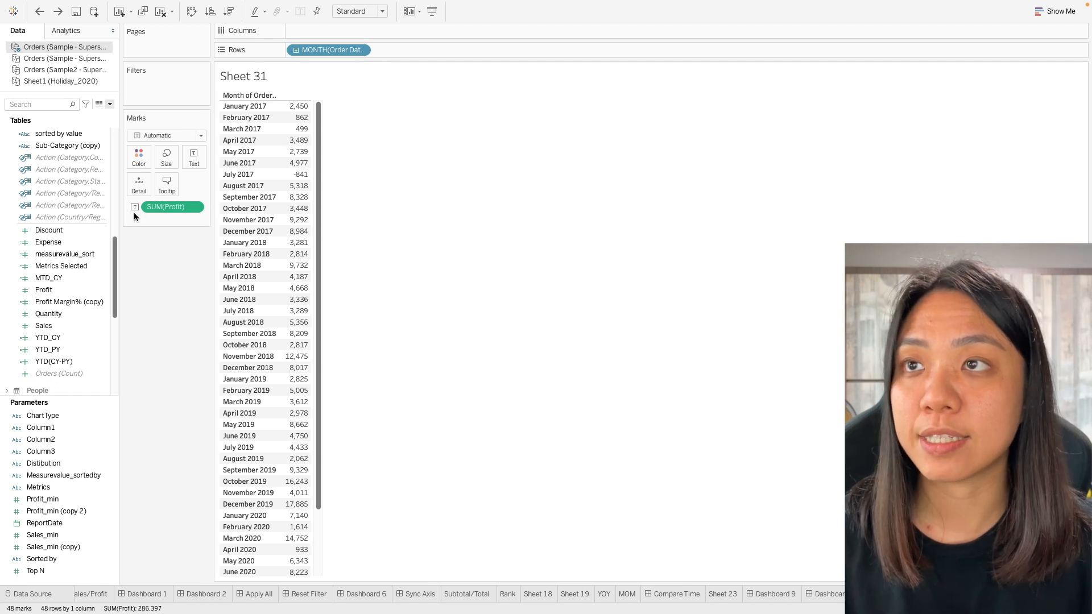
mouse_move(265, 115)
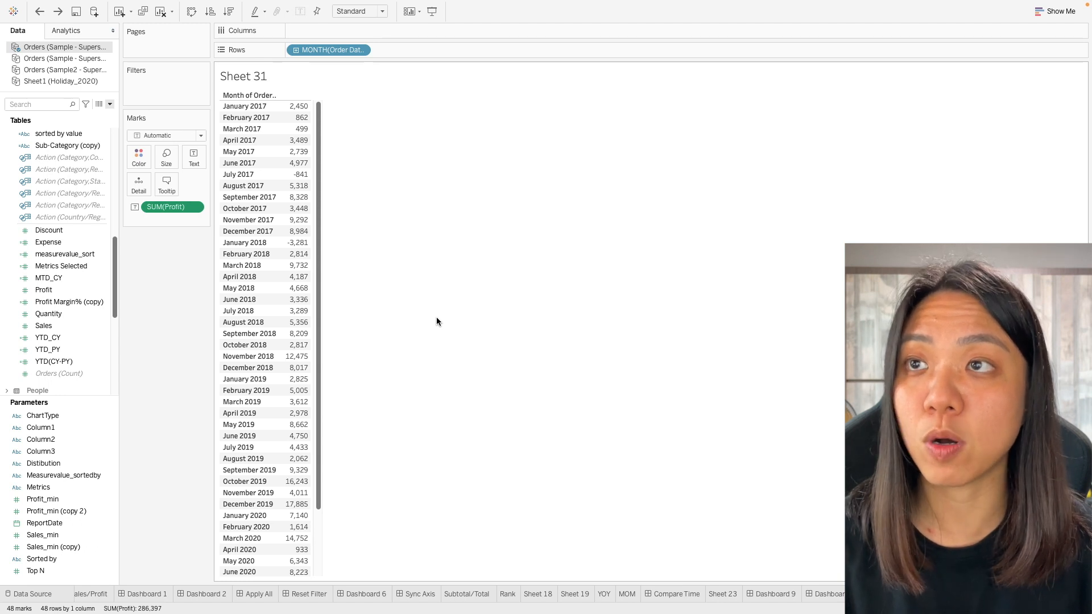
Bring up the SUM(Profit) pill's options on the Marks card for a table calculation
right_click(164, 207)
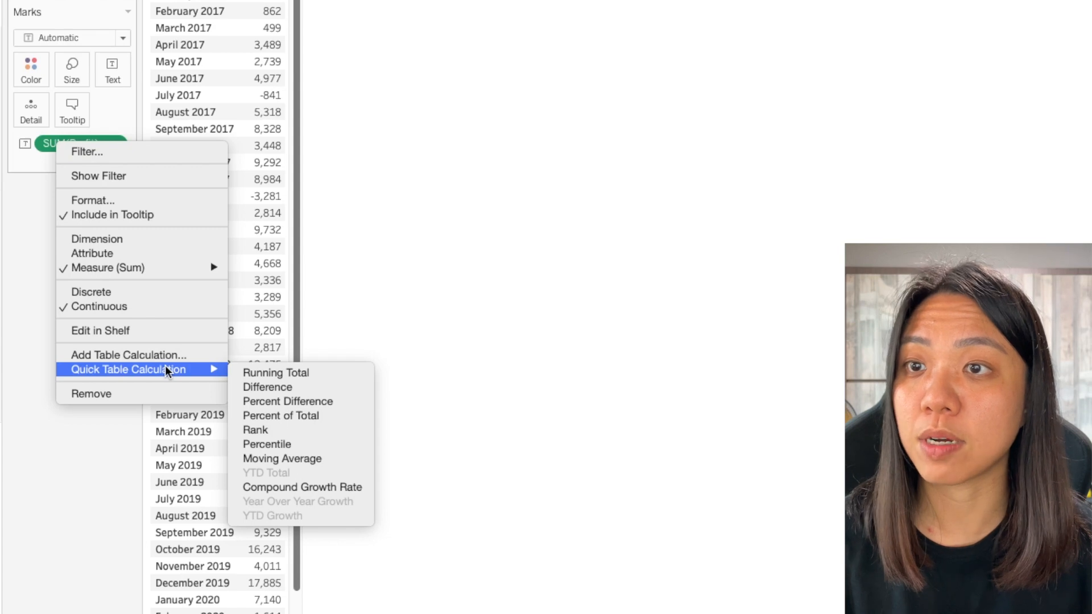
mouse_move(275, 373)
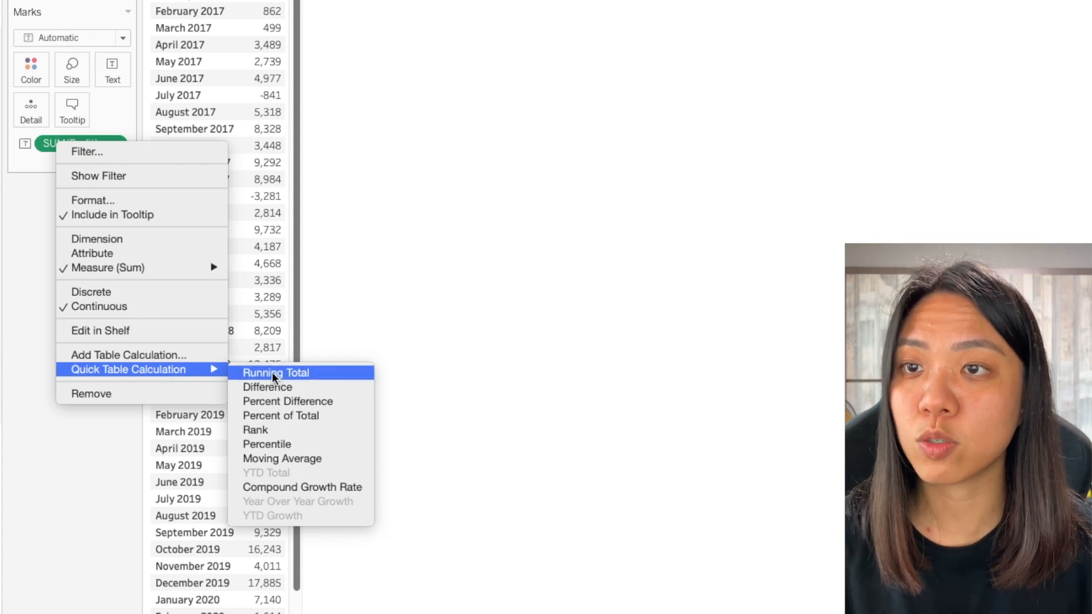
mouse_move(295, 497)
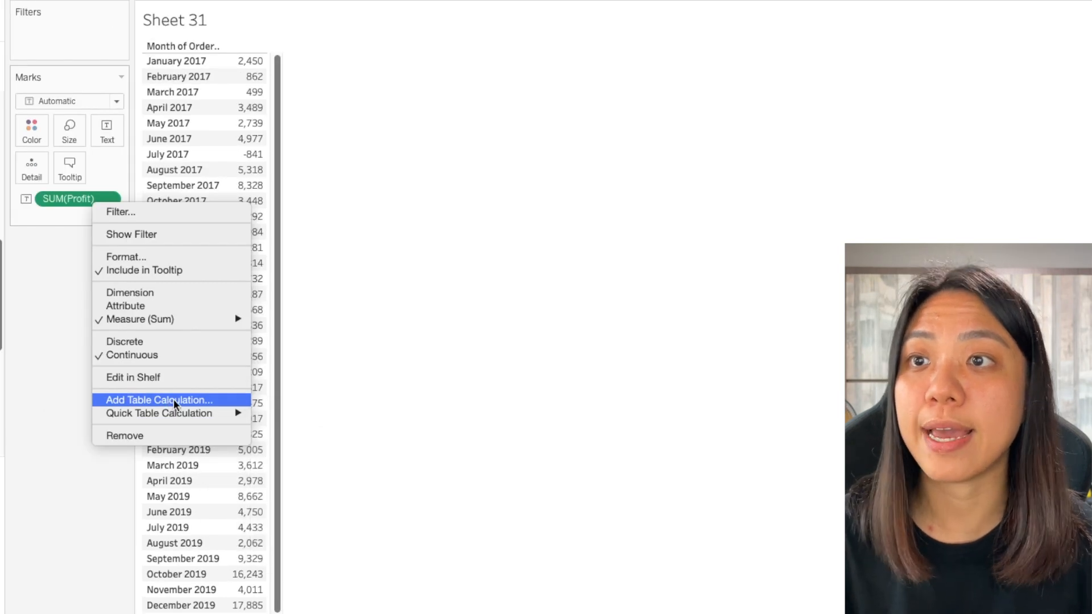
Make profit a moving sum with Previous values 11 and next 0
left_click(159, 399)
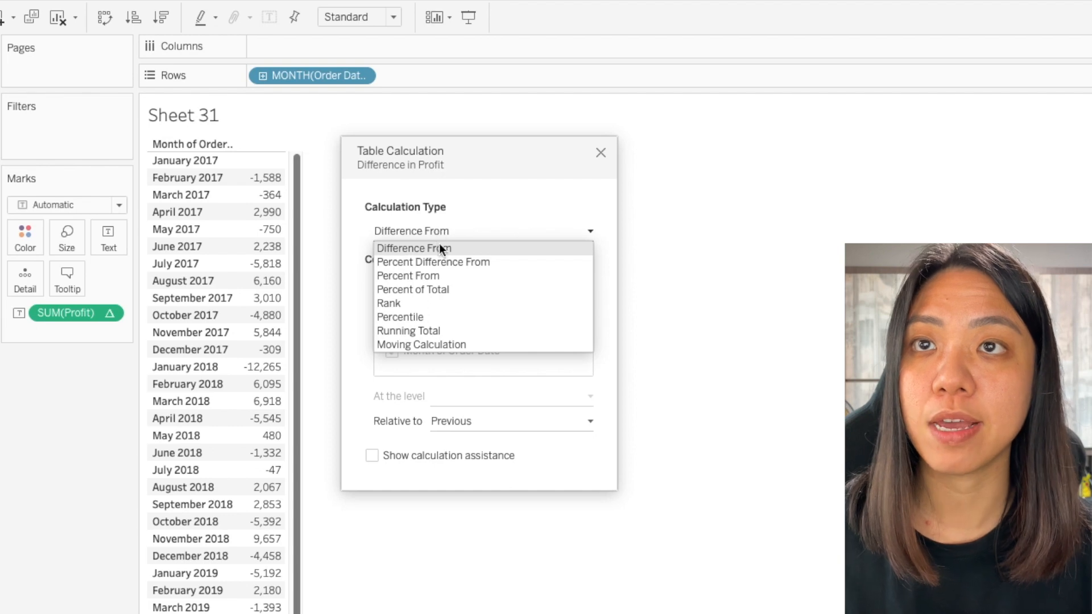
mouse_move(449, 346)
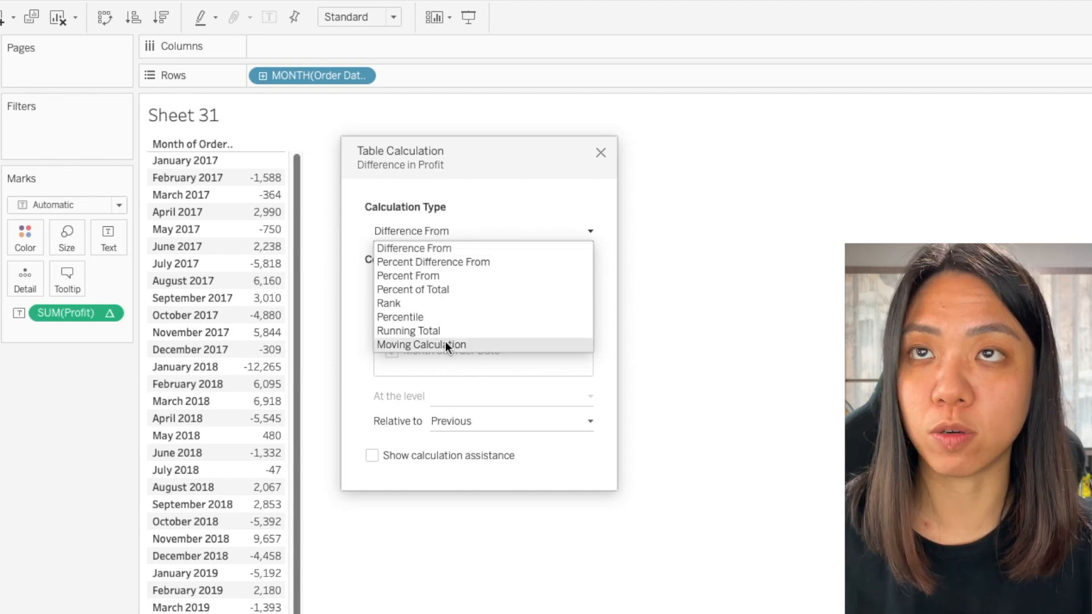
left_click(421, 344)
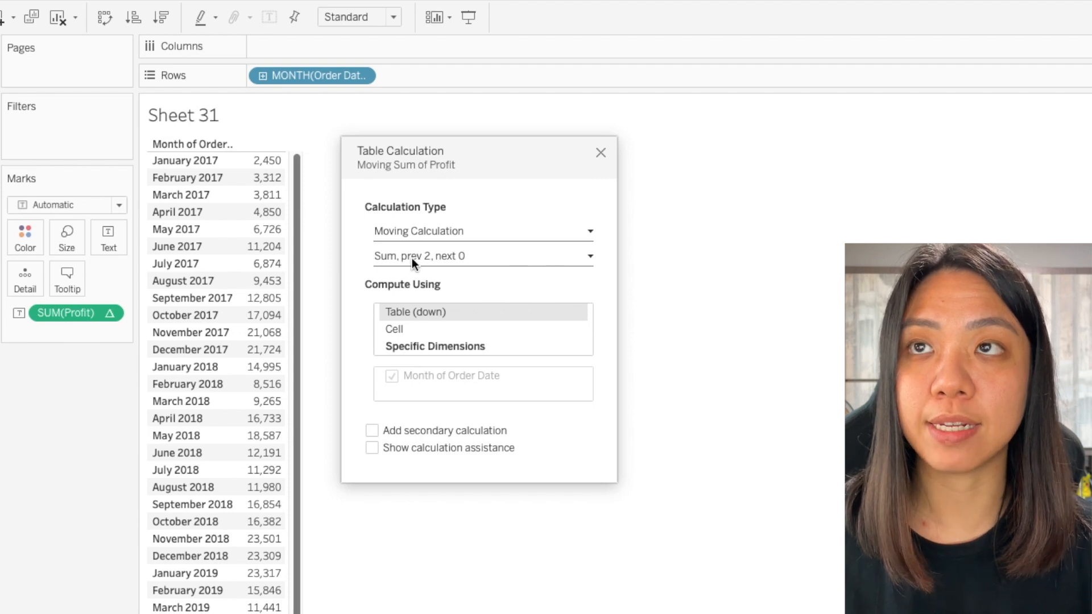
left_click(480, 255)
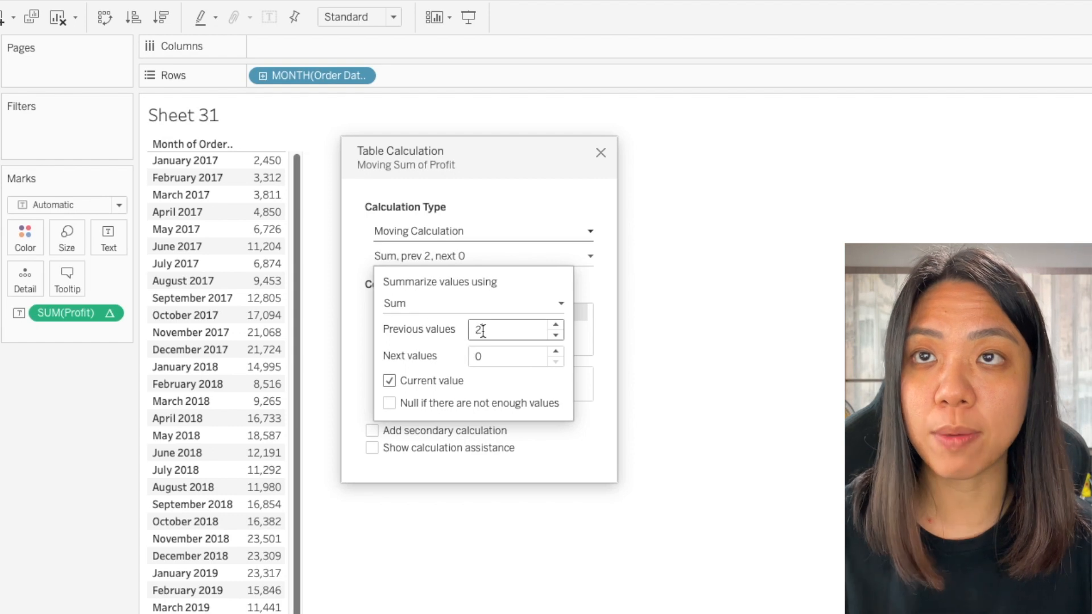
type("1")
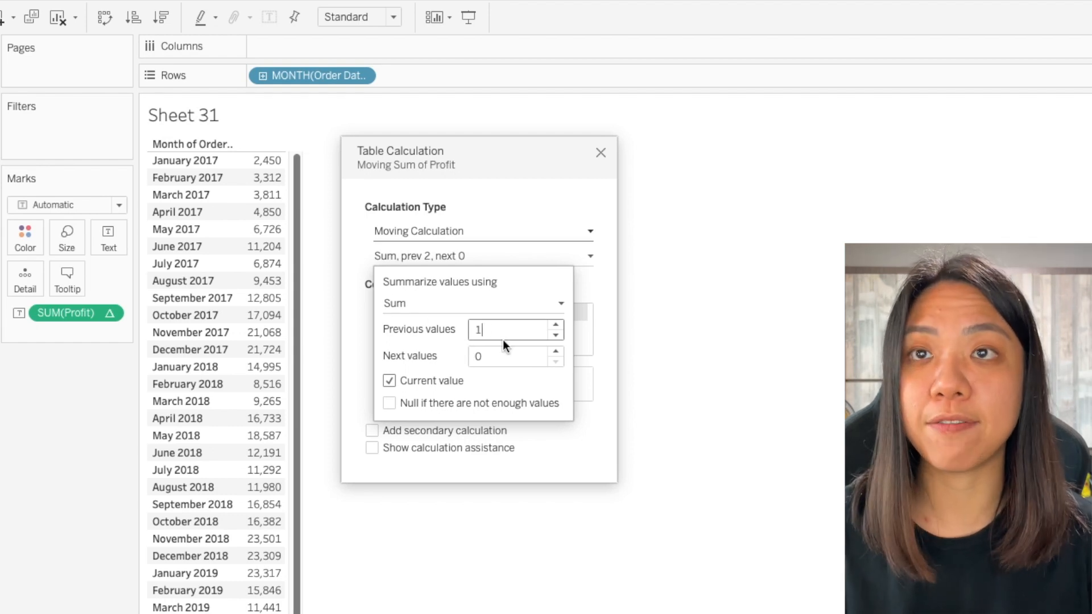
type("1")
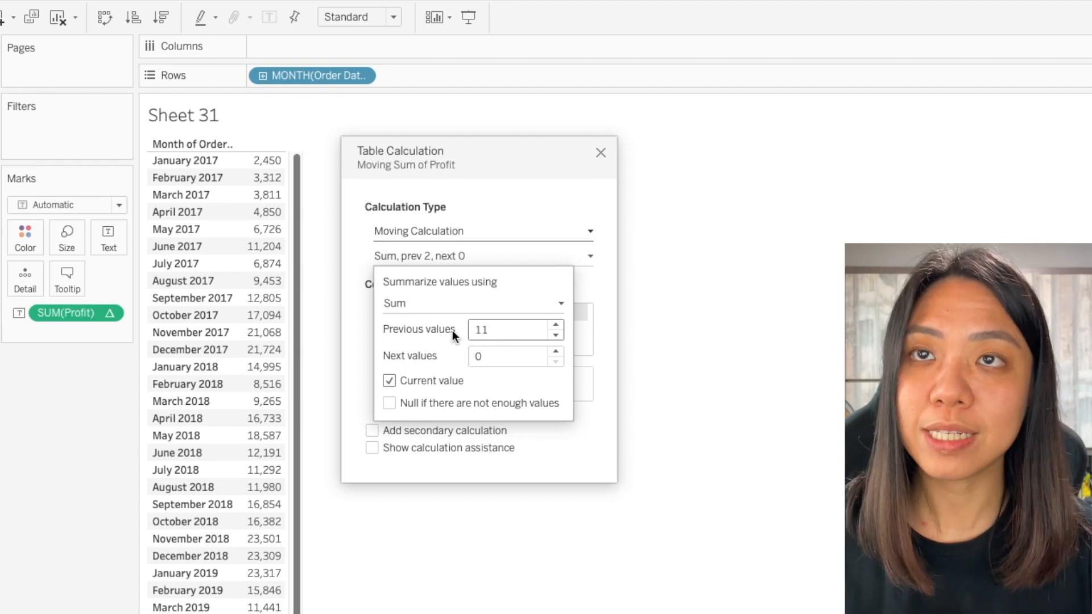
mouse_move(360, 319)
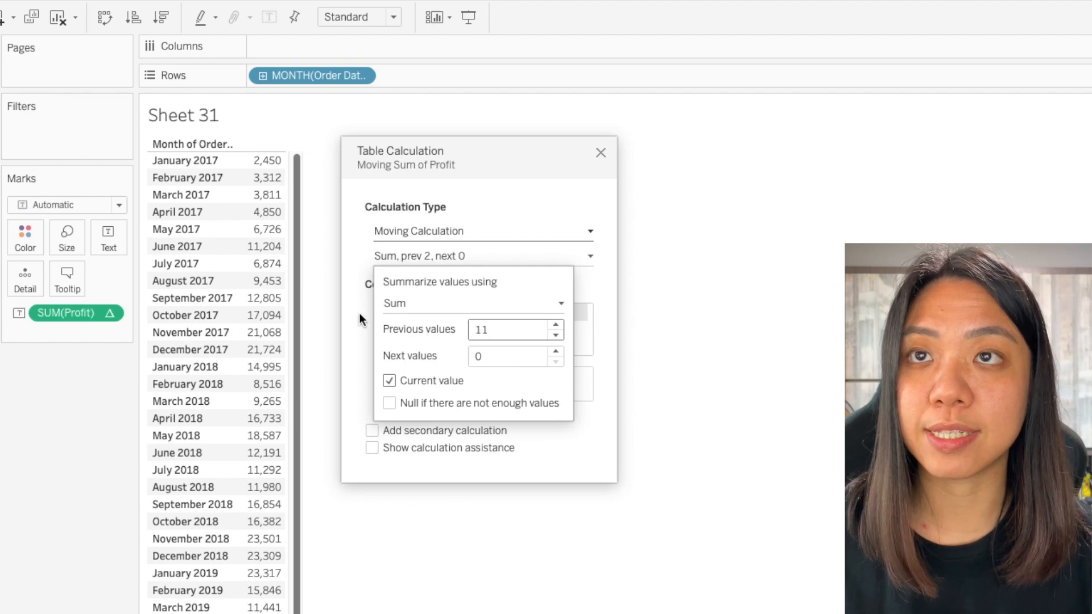
mouse_move(460, 350)
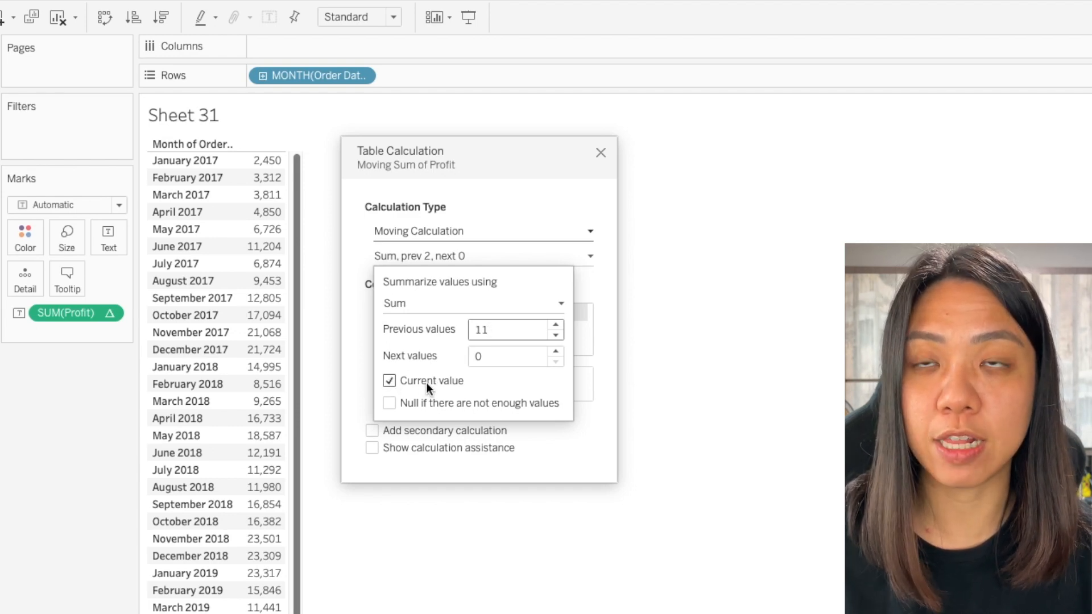
left_click(508, 330)
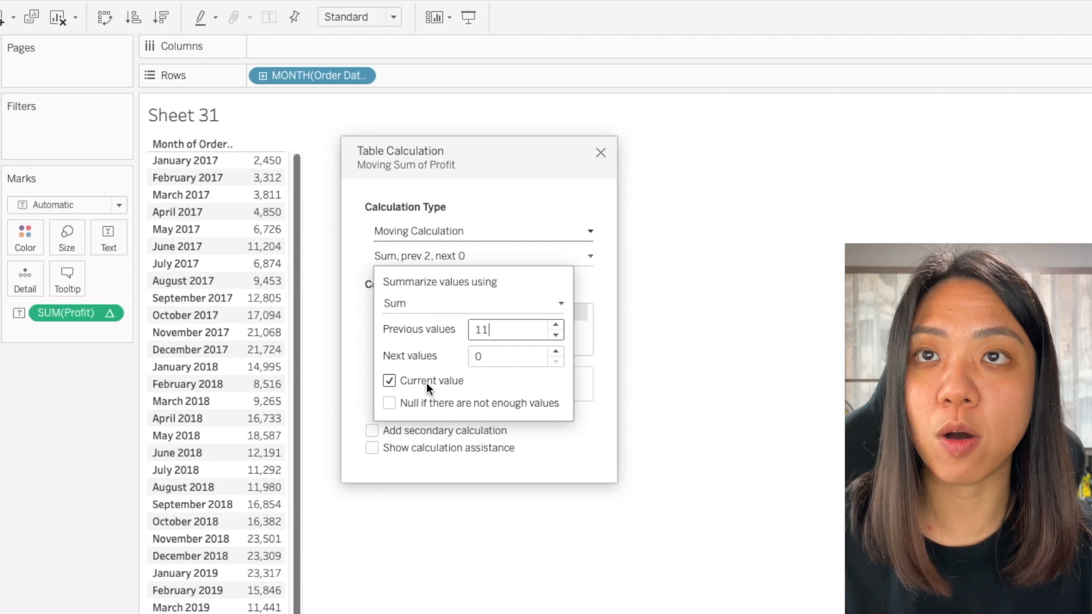
mouse_move(567, 467)
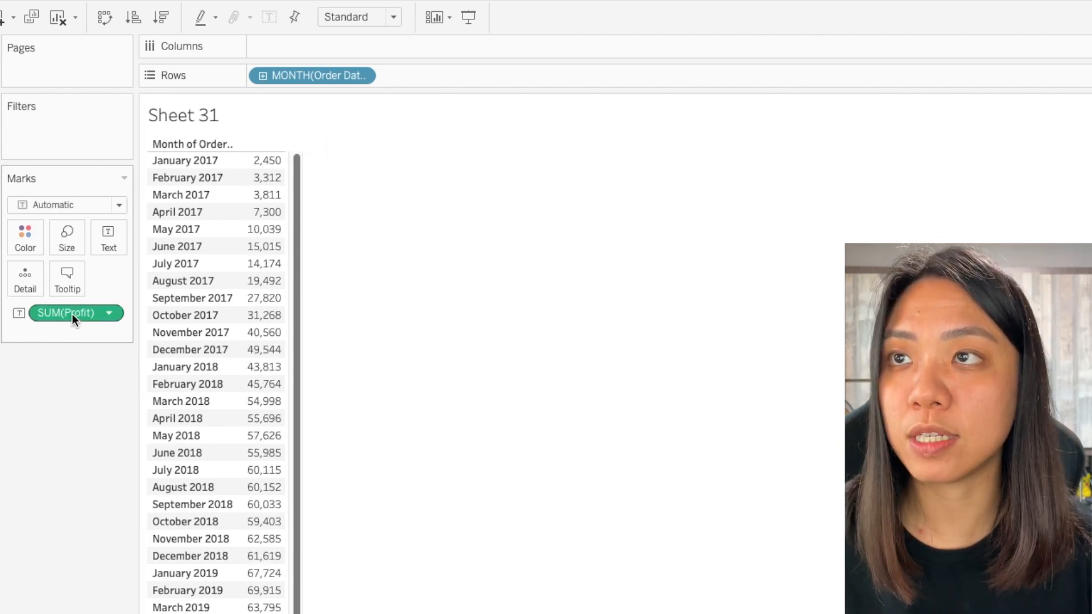
mouse_move(66, 313)
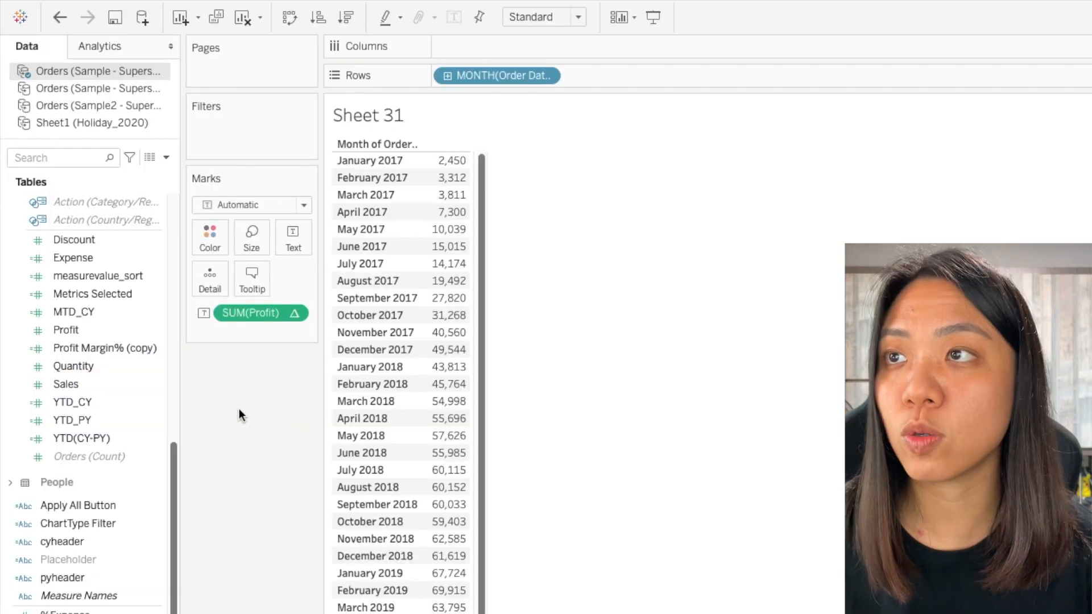
left_click(66, 330)
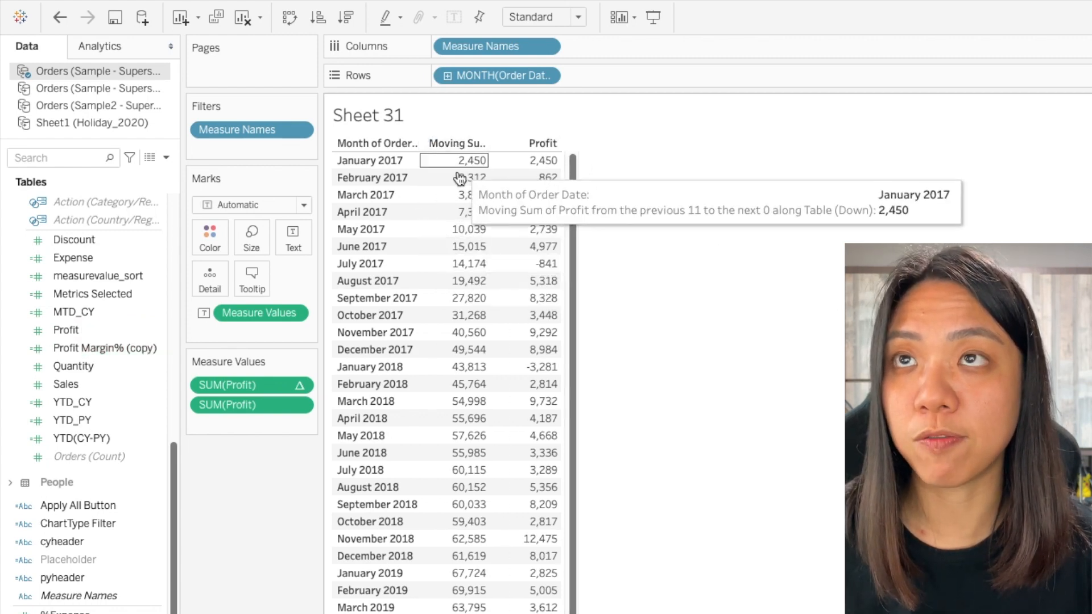
mouse_move(543, 177)
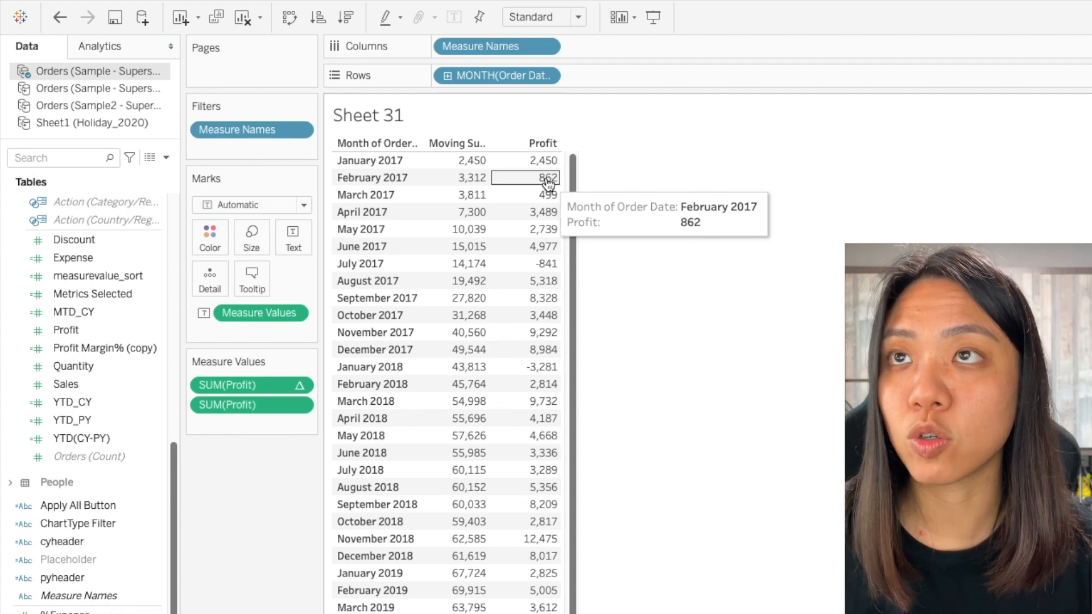
mouse_move(525, 161)
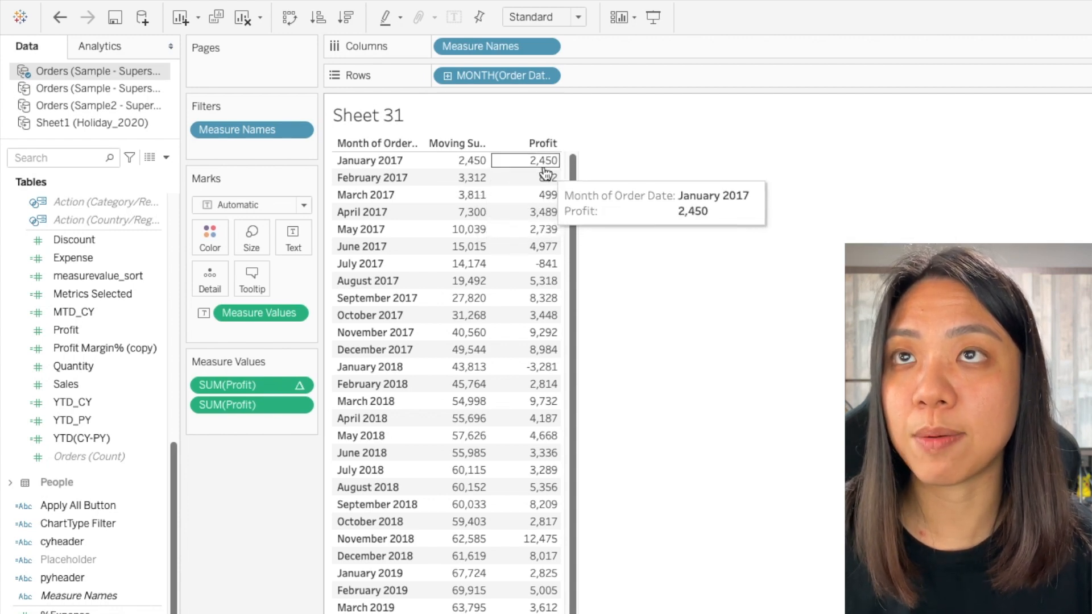
mouse_move(534, 207)
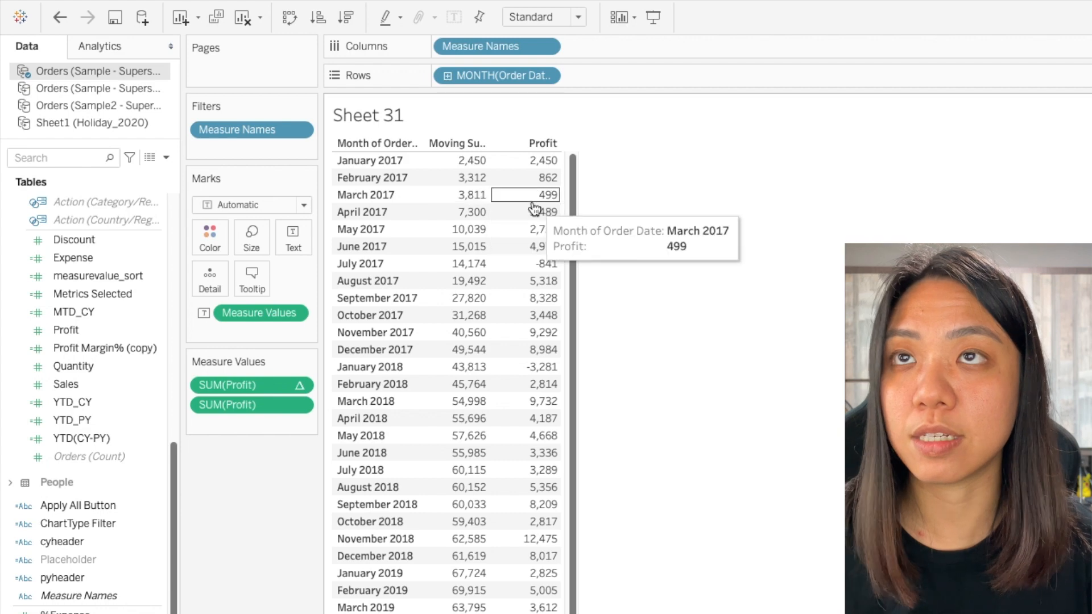
mouse_move(531, 161)
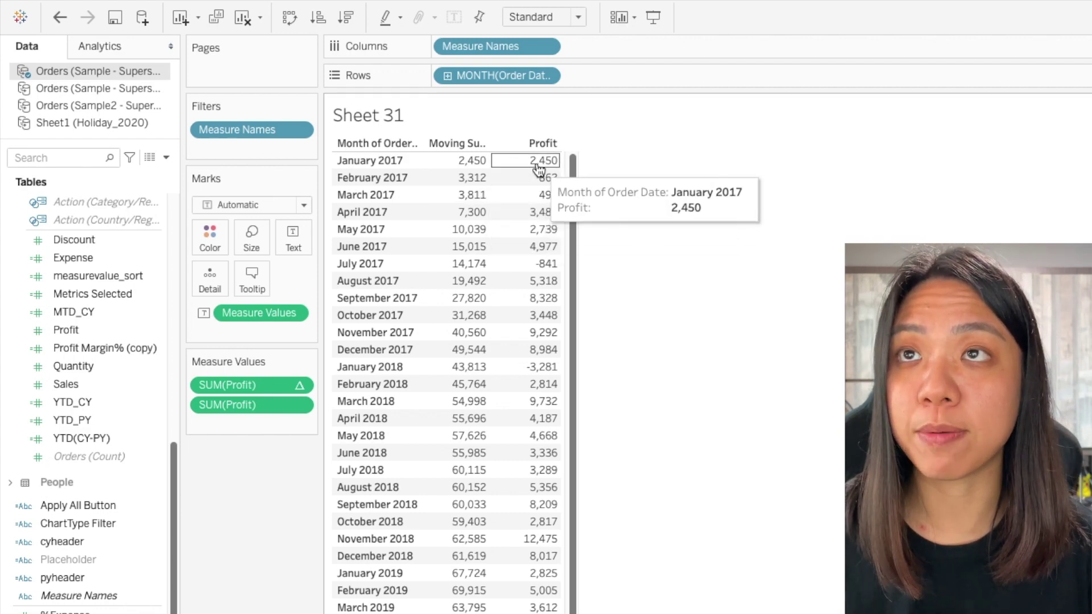
mouse_move(394, 203)
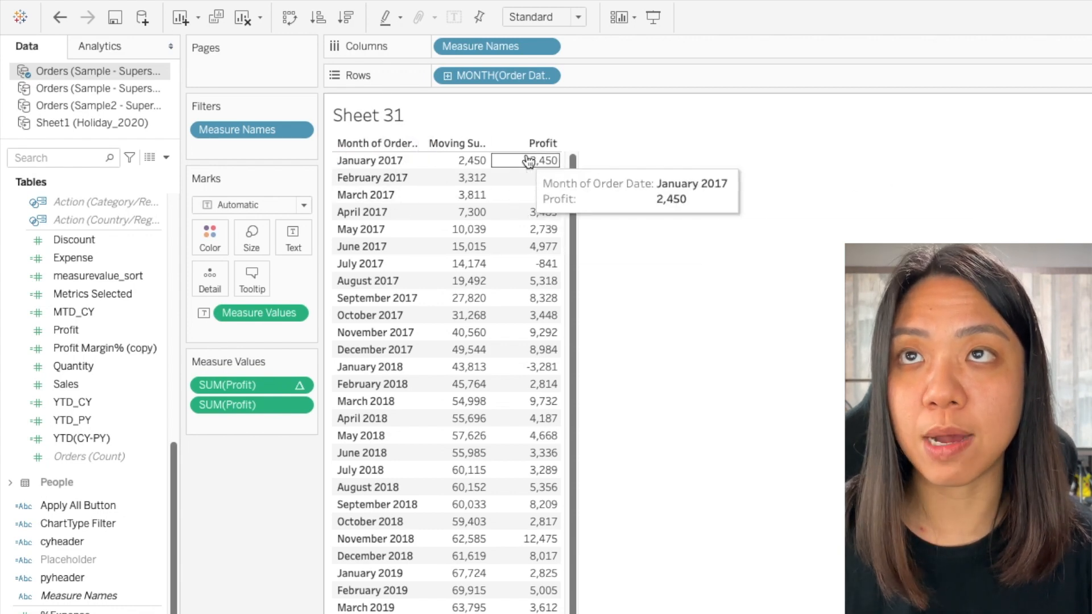
mouse_move(536, 199)
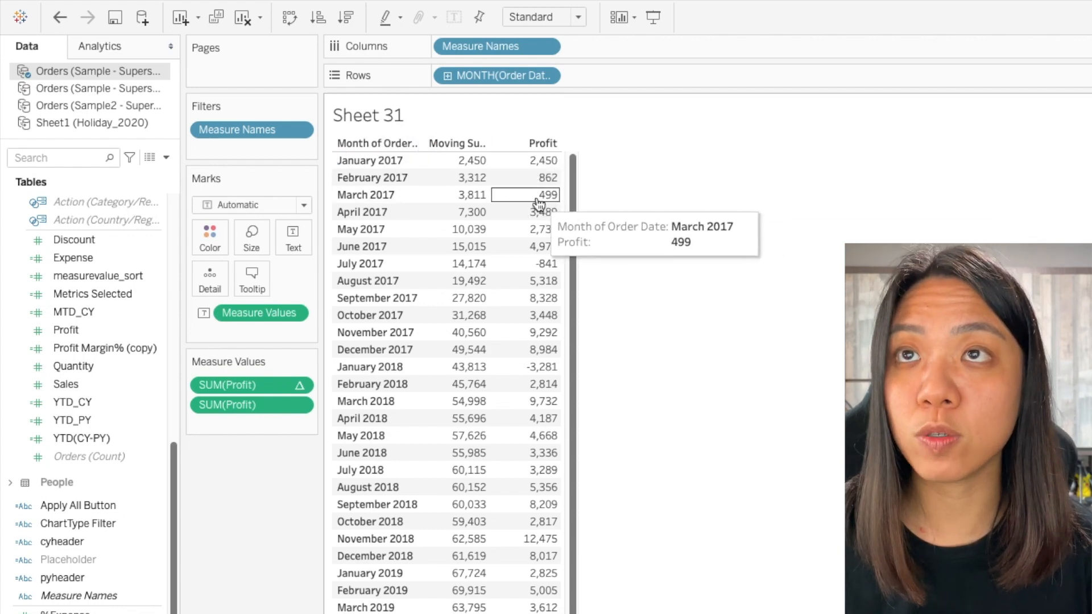
mouse_move(519, 349)
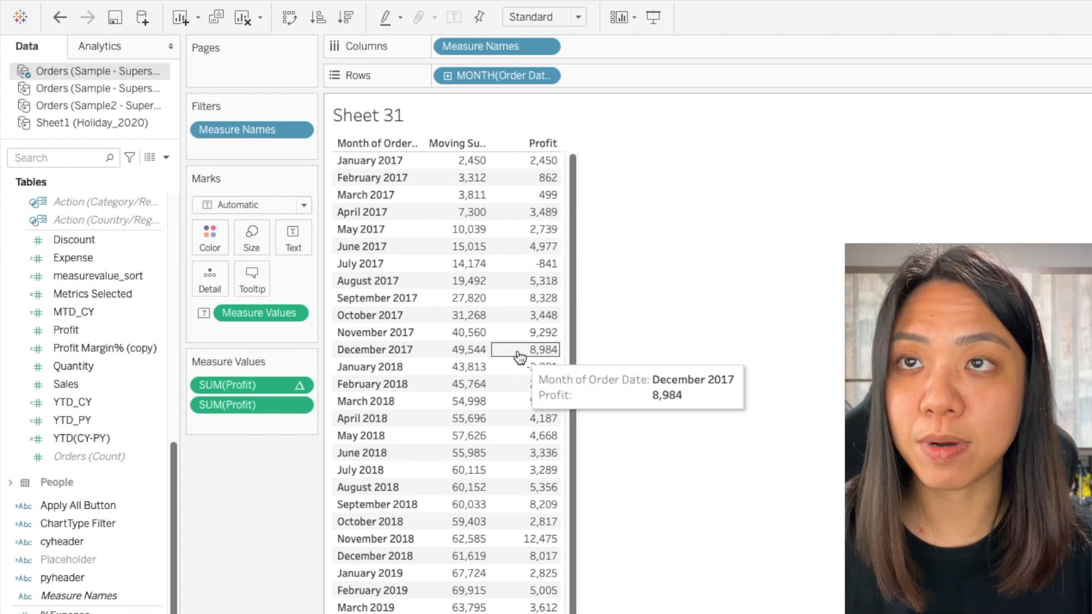
mouse_move(525, 161)
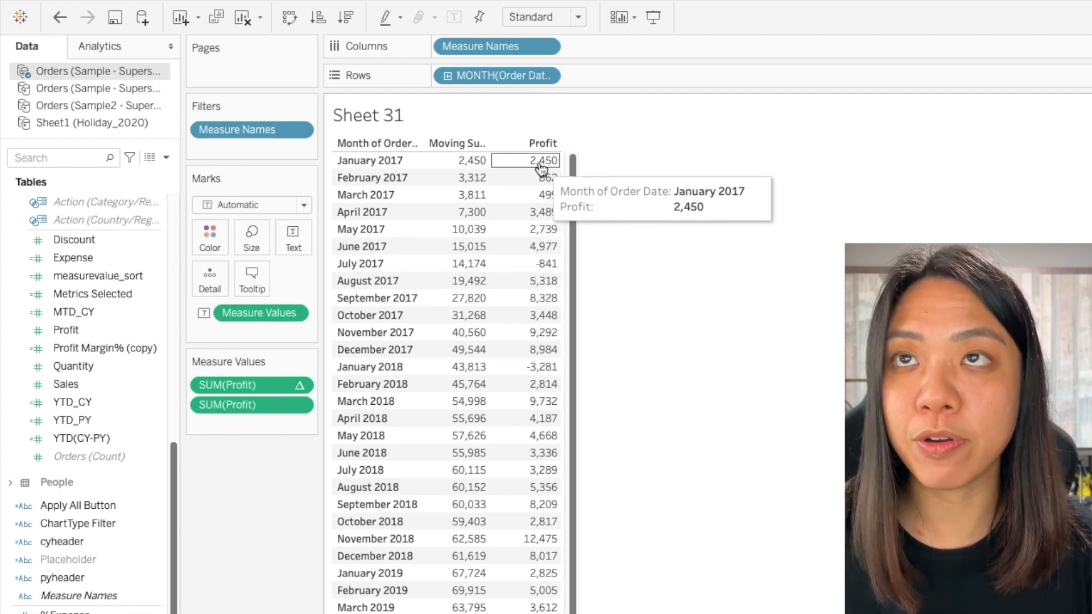
mouse_move(535, 349)
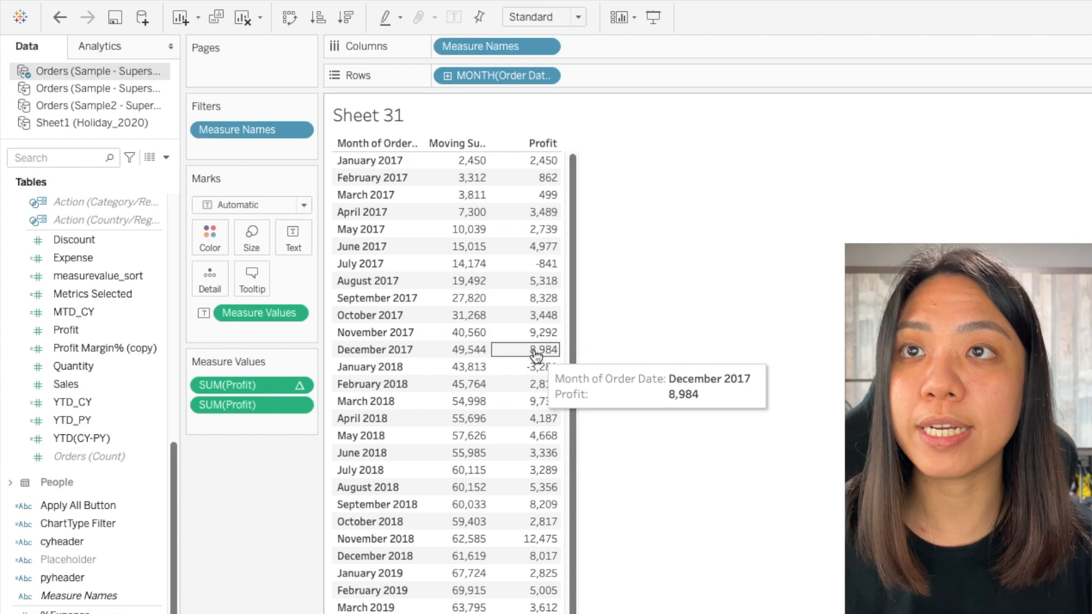
mouse_move(461, 367)
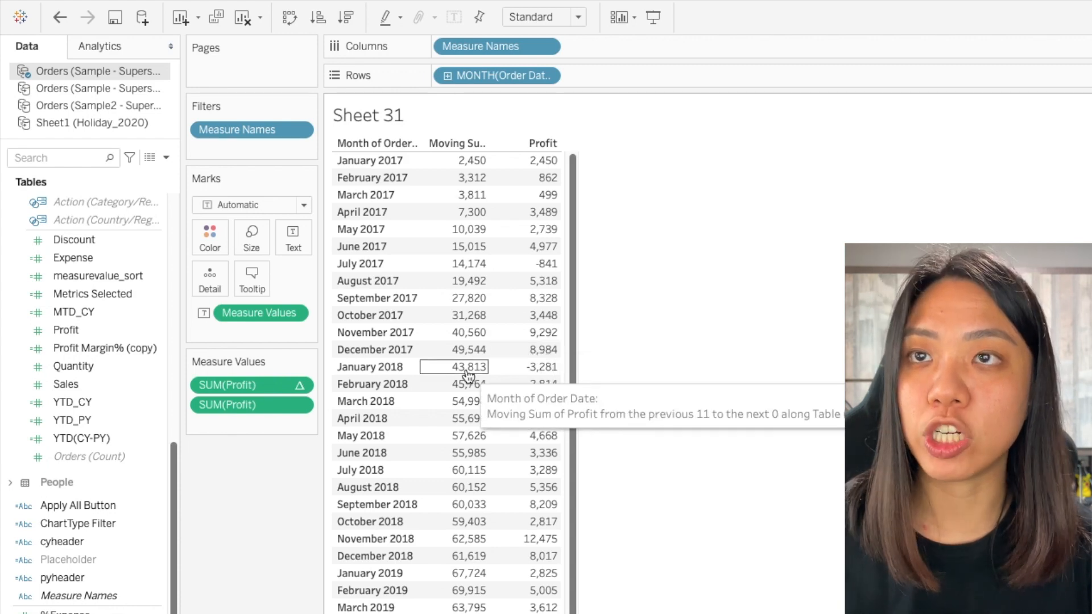
mouse_move(524, 367)
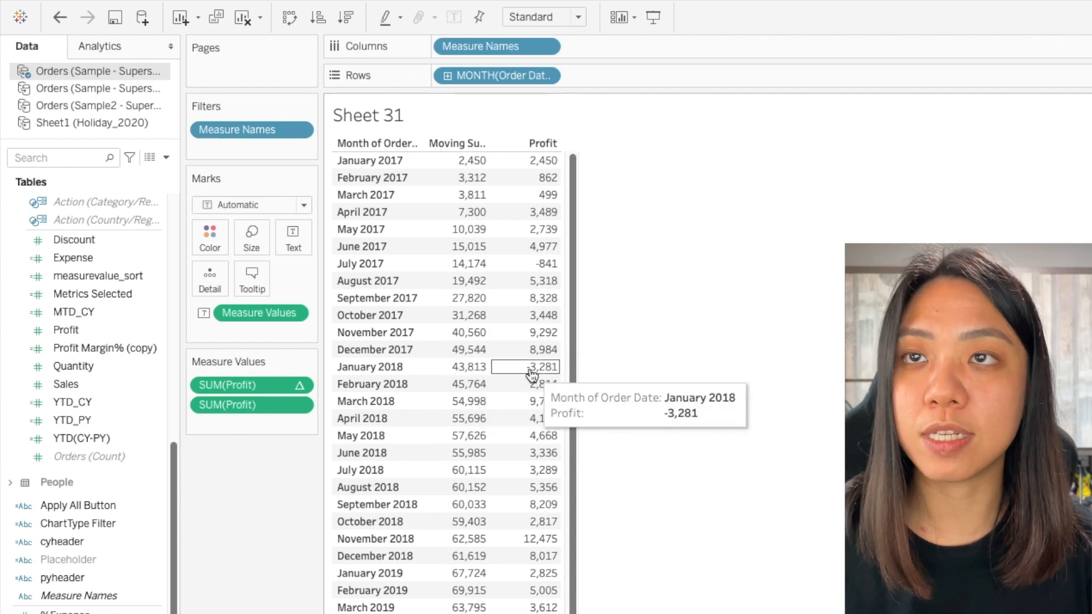
mouse_move(528, 194)
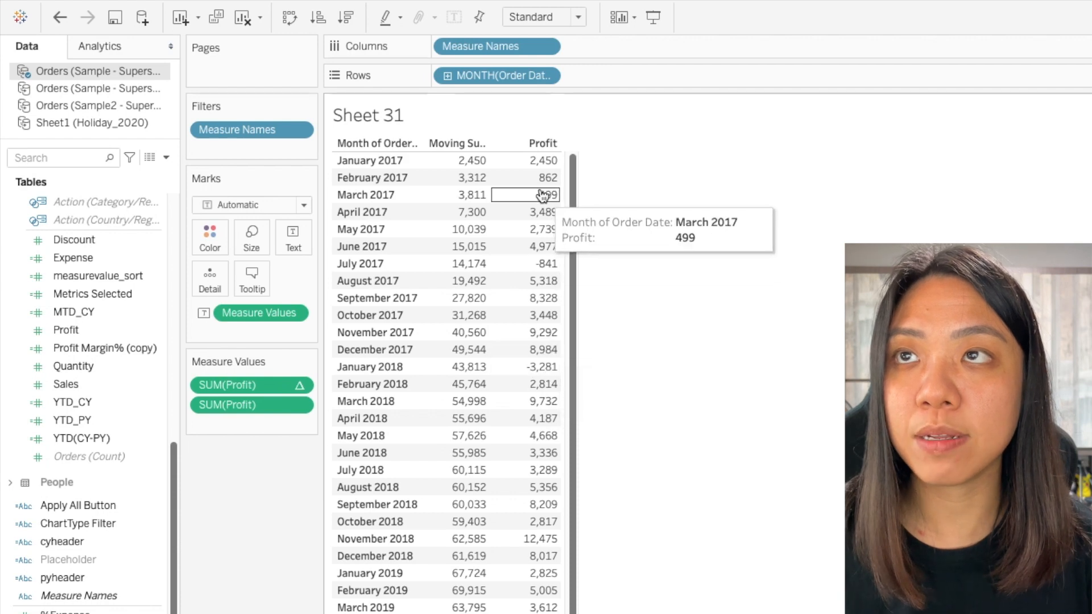
mouse_move(403, 185)
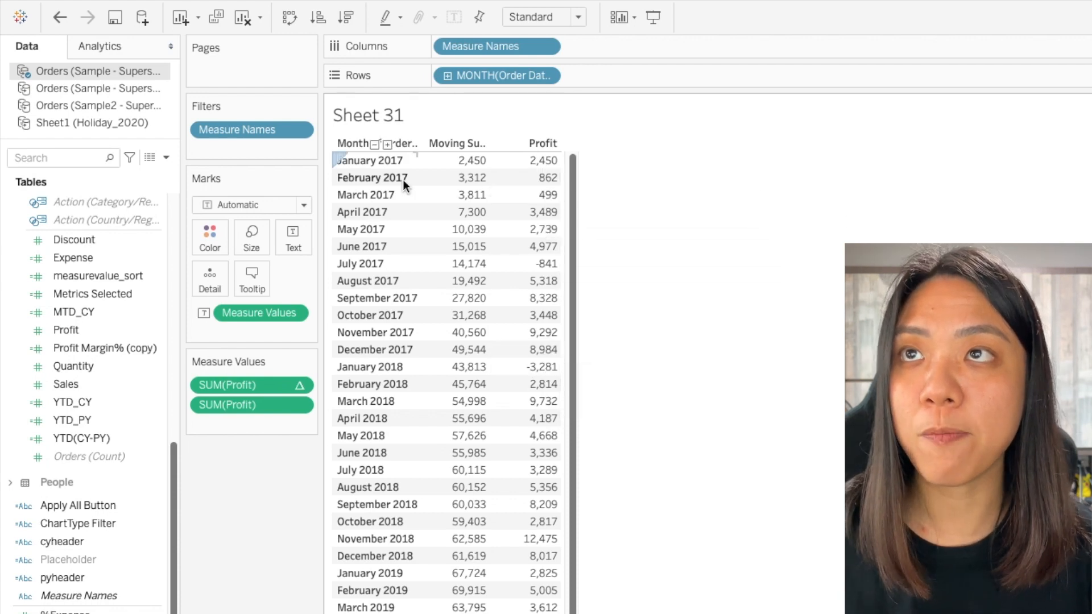
mouse_move(376, 384)
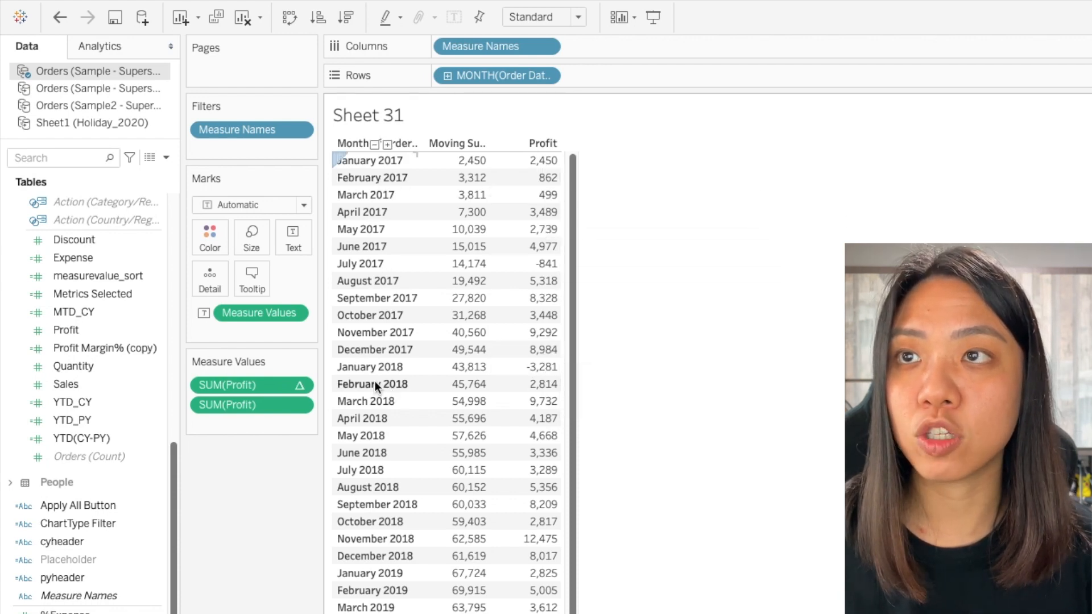
mouse_move(526, 383)
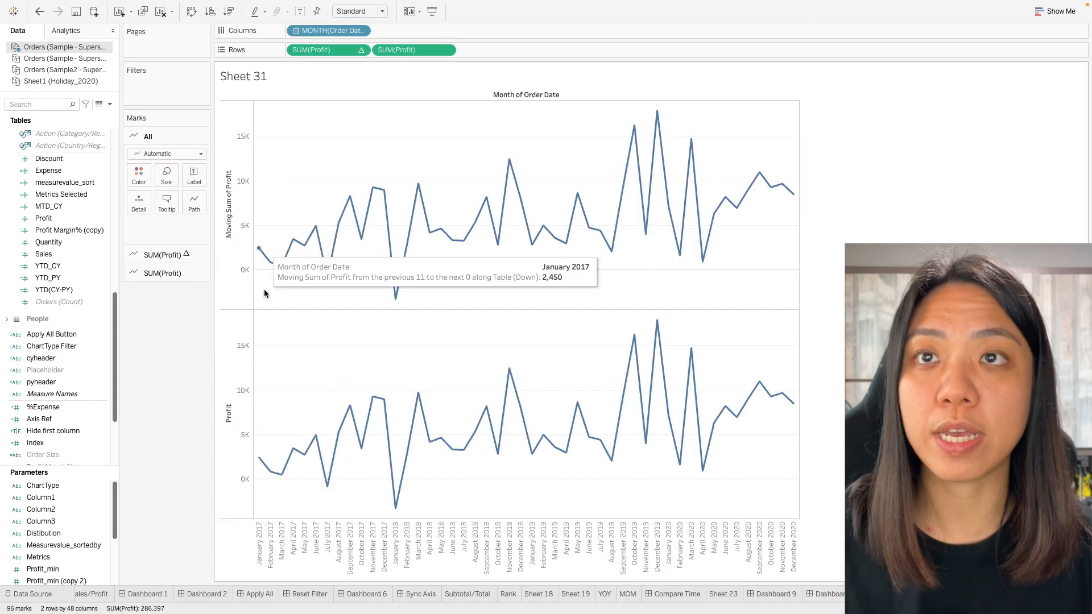
mouse_move(209, 227)
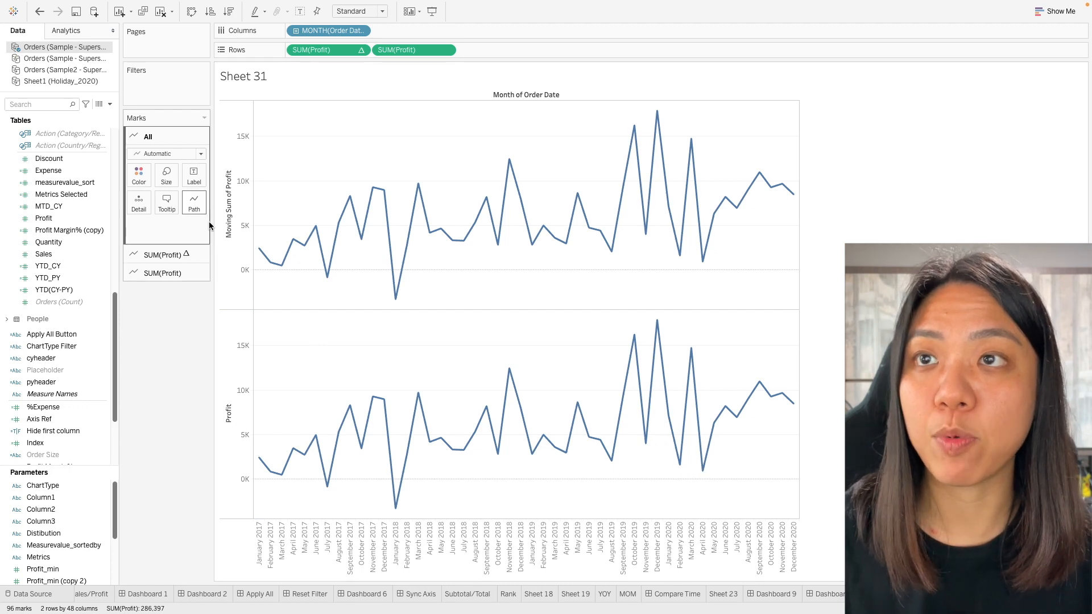
Set the second SUM(Profit) on Rows to Dual Axis so both lines share one chart
right_click(413, 49)
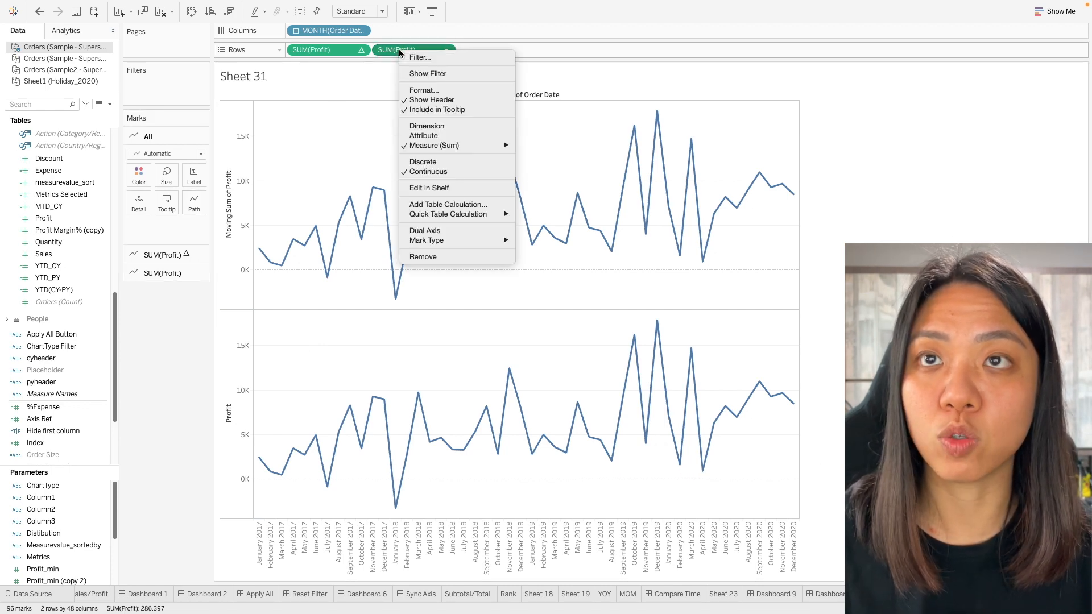
left_click(425, 231)
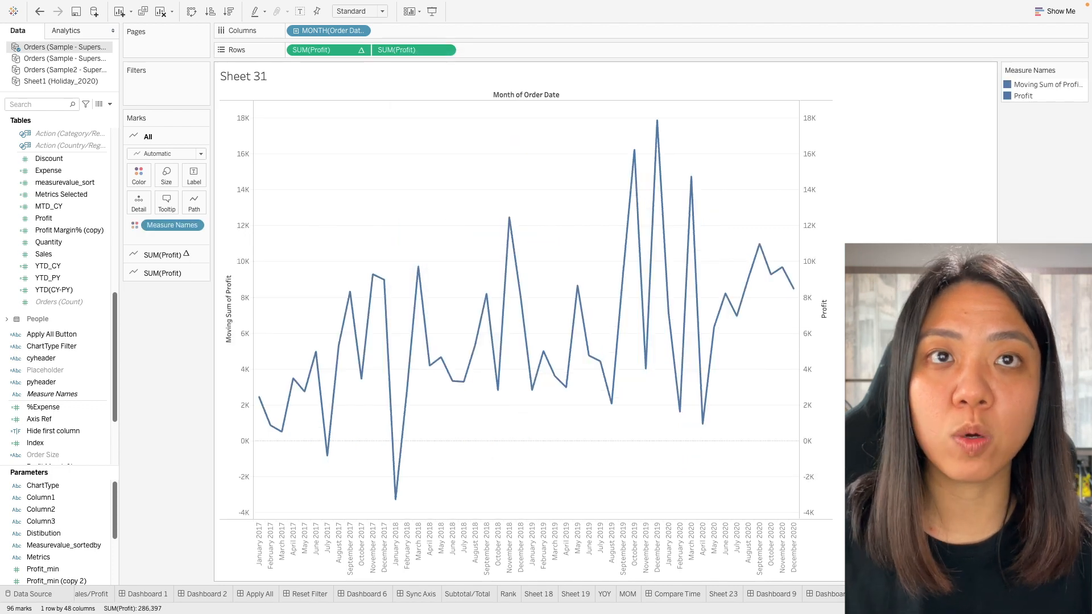
mouse_move(796, 448)
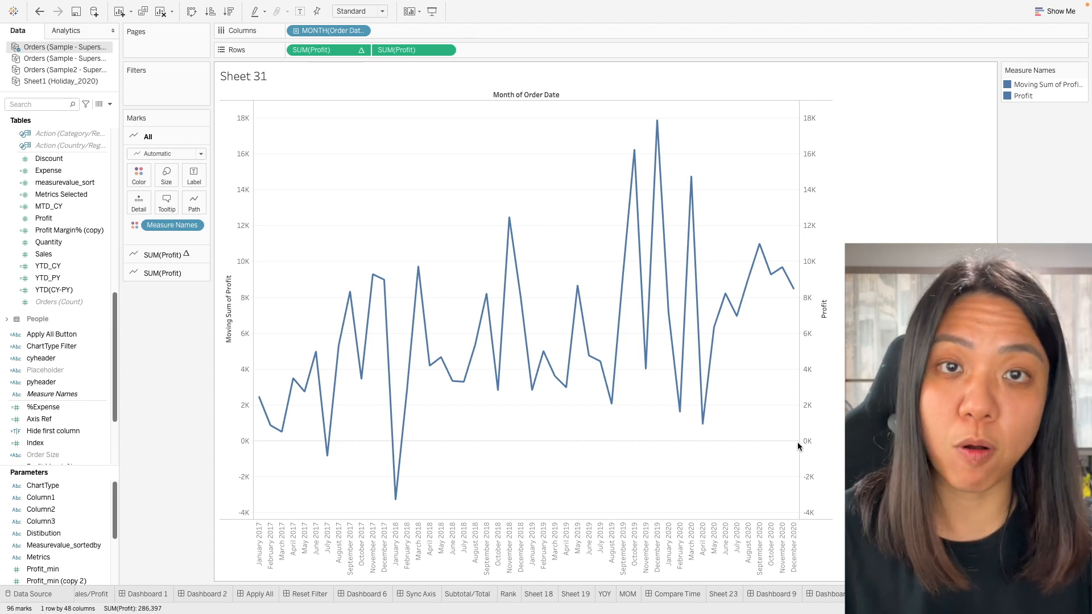
mouse_move(602, 227)
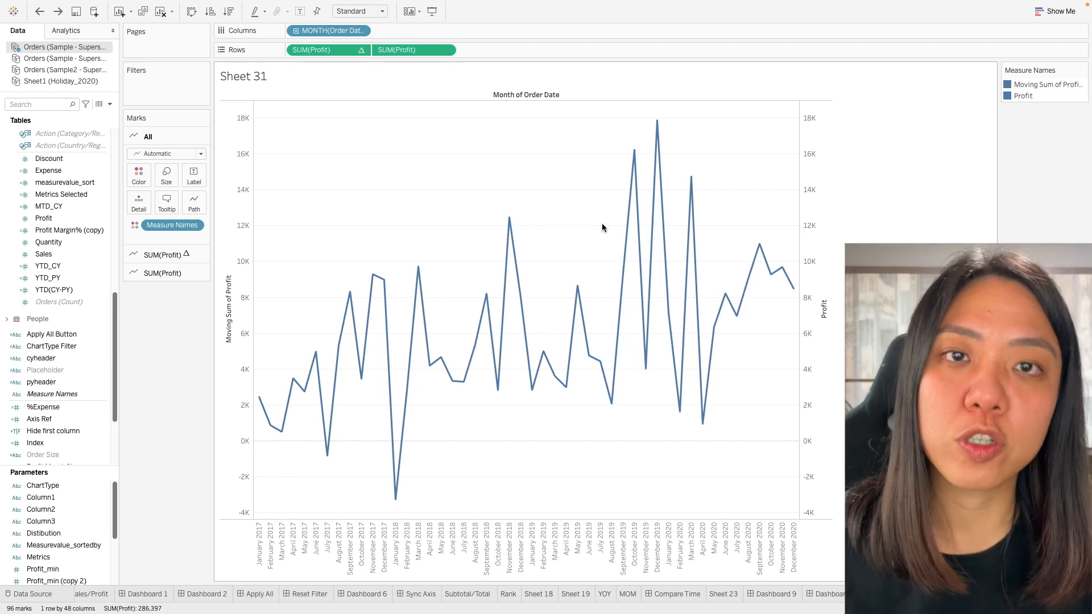
mouse_move(619, 225)
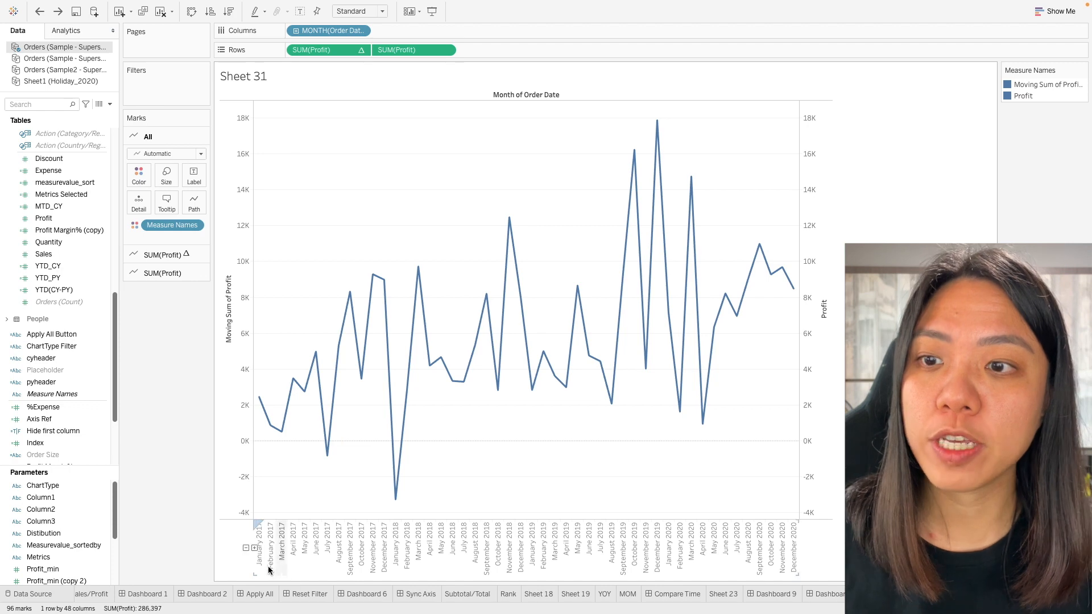
mouse_move(770, 557)
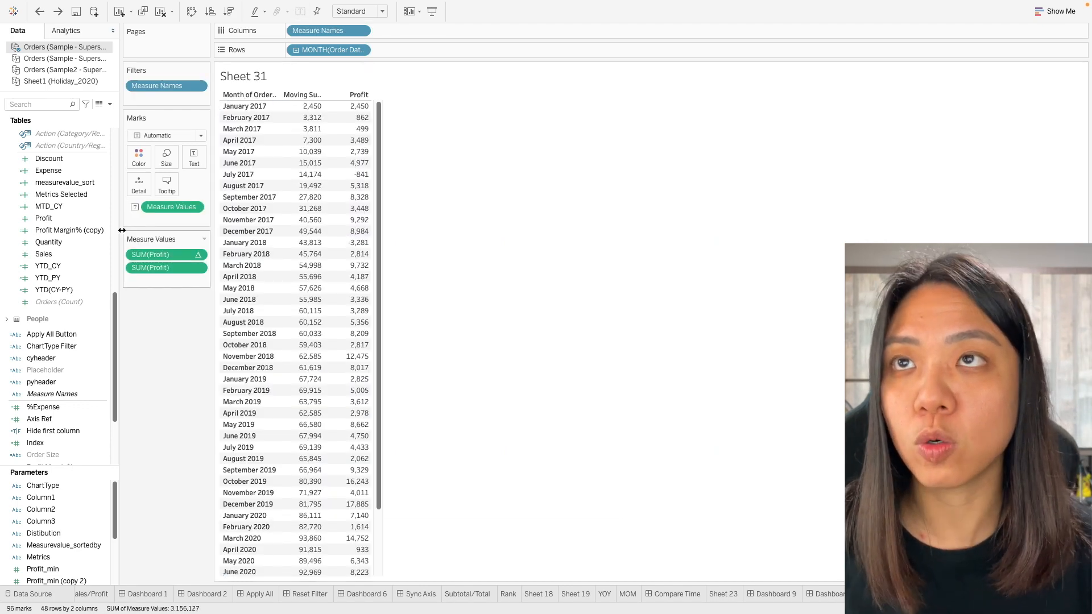
mouse_move(303, 492)
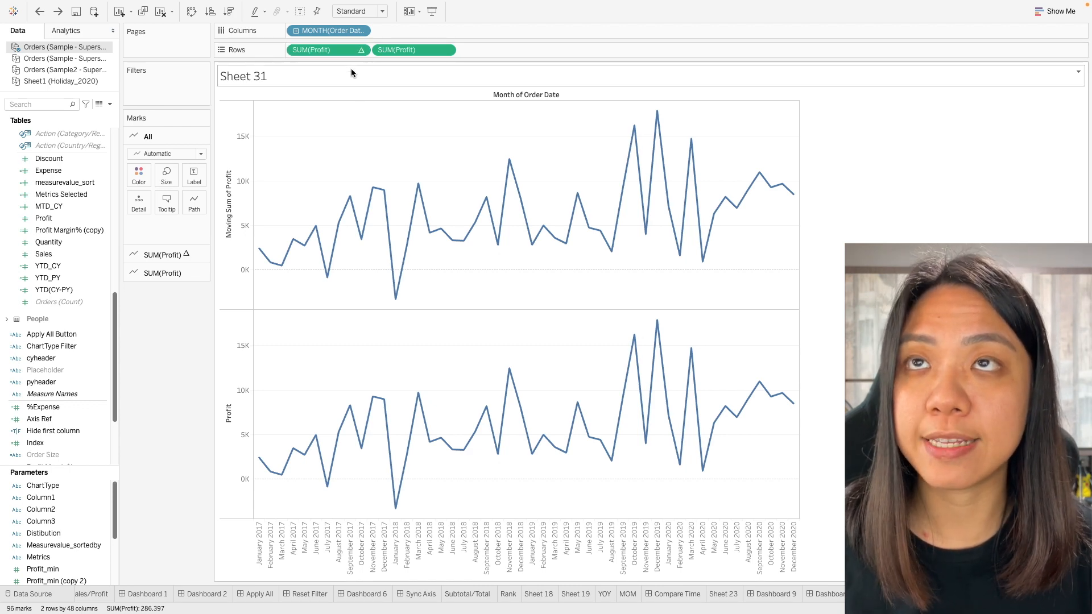
mouse_move(360, 60)
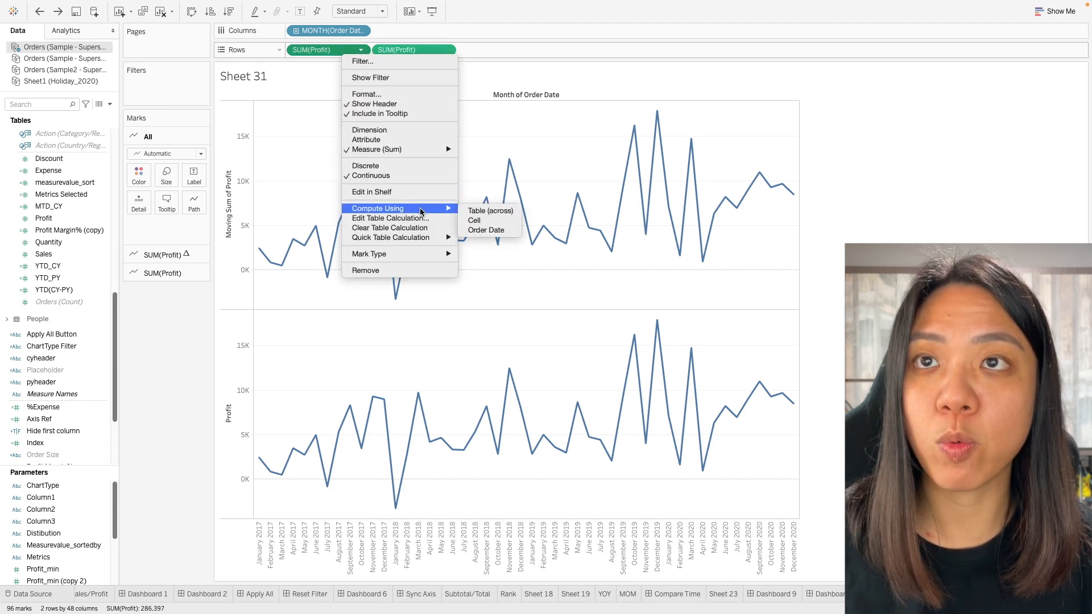
mouse_move(489, 211)
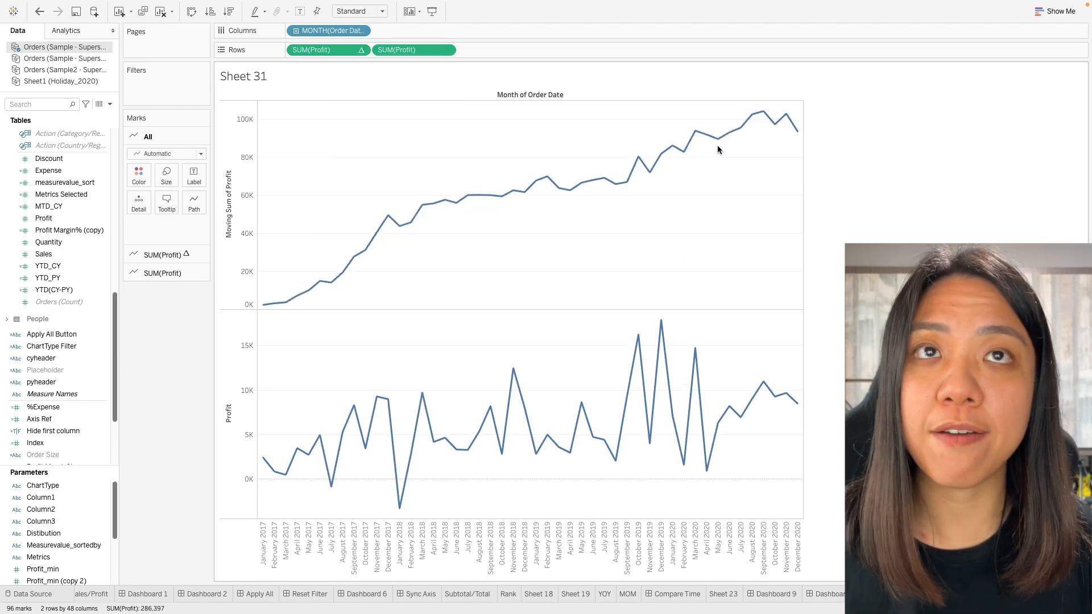
mouse_move(792, 134)
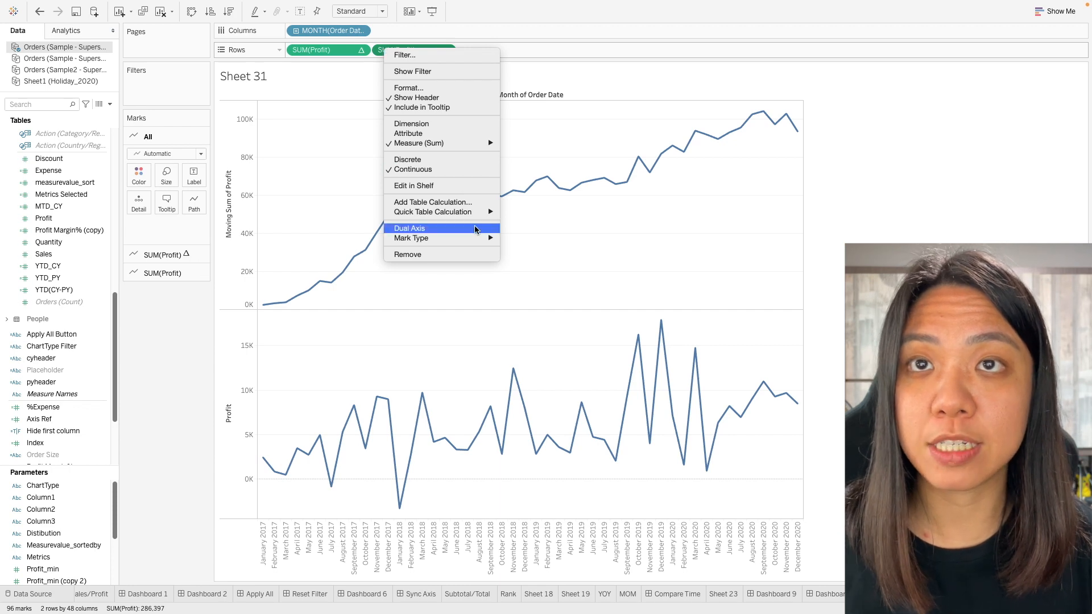
Synchronize the right-hand profit axis with the left one
left_click(409, 229)
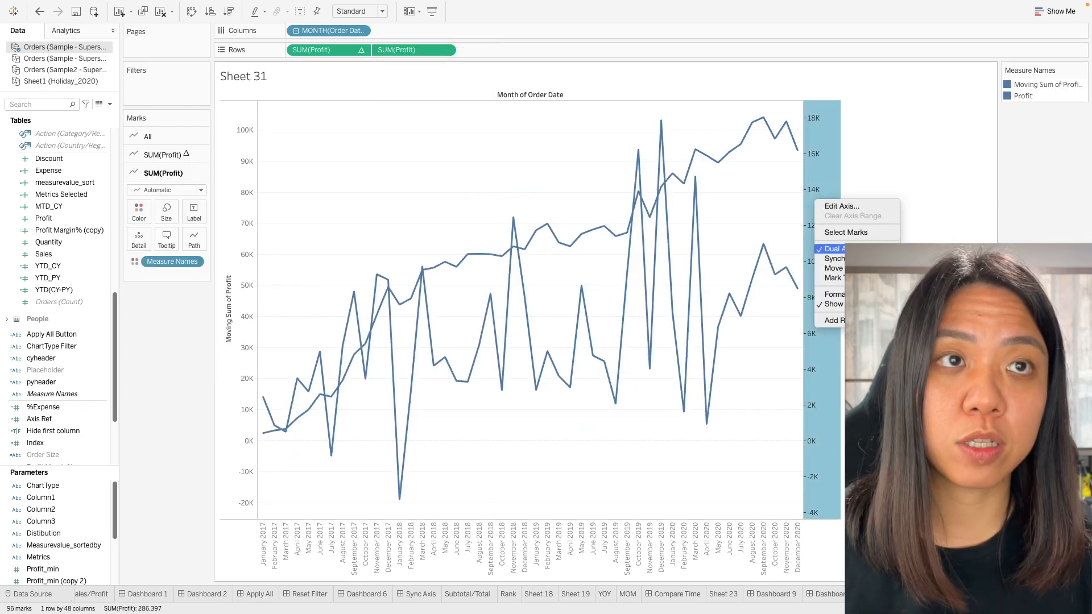
left_click(834, 258)
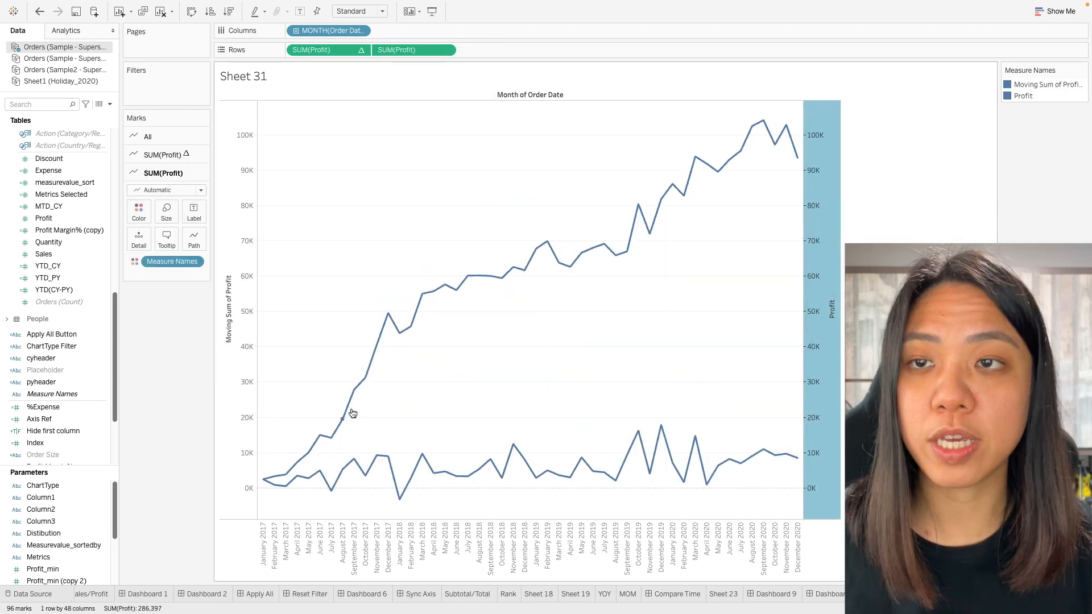
mouse_move(465, 467)
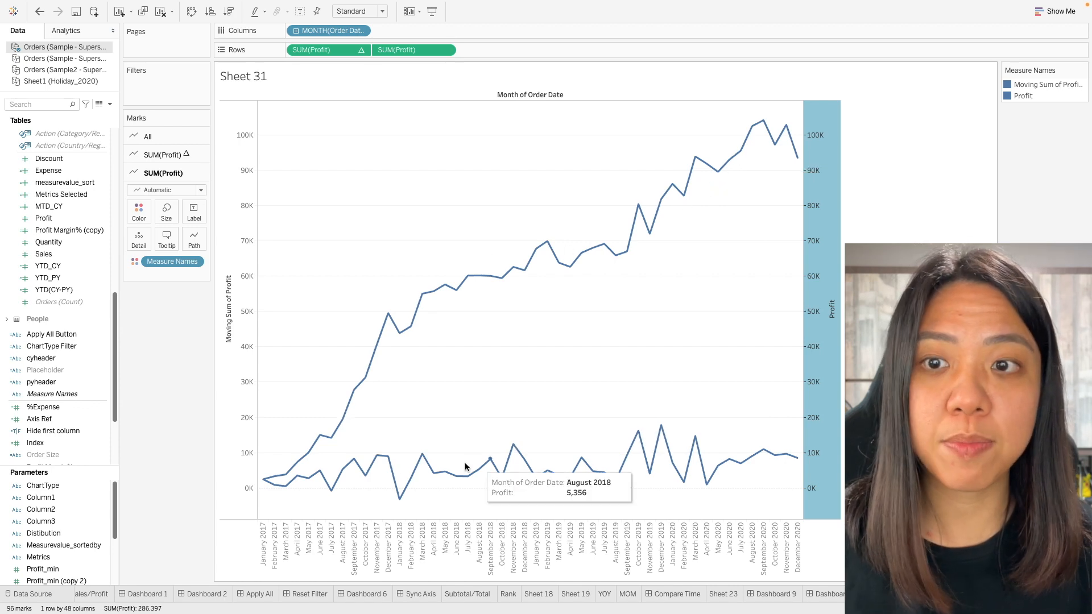
mouse_move(928, 193)
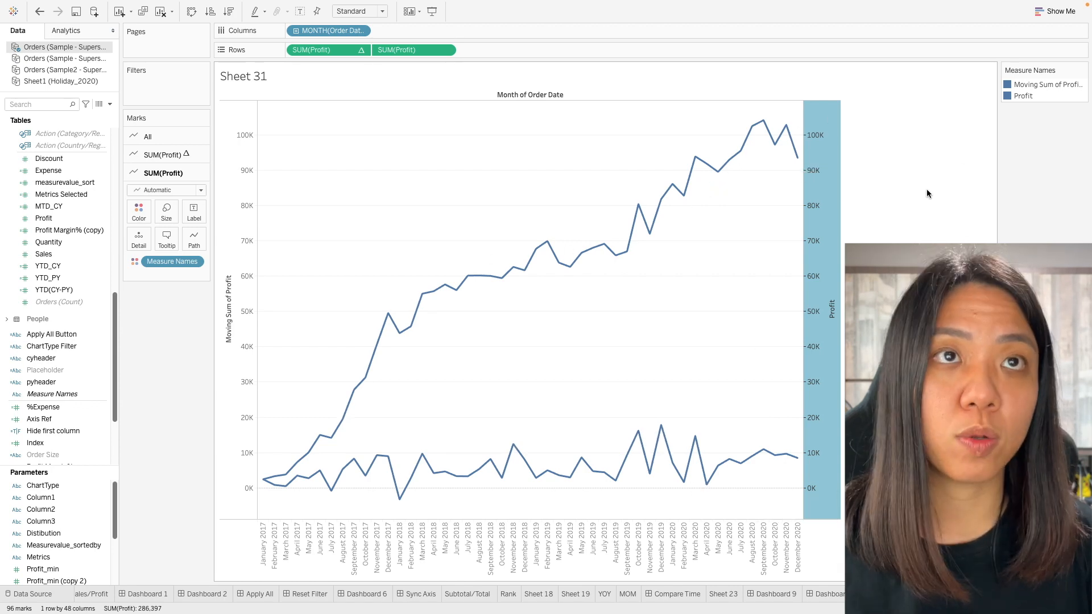
Colour the Moving Sum of Profit line orange via Edit Colors on the Measure Names legend
left_click(1081, 69)
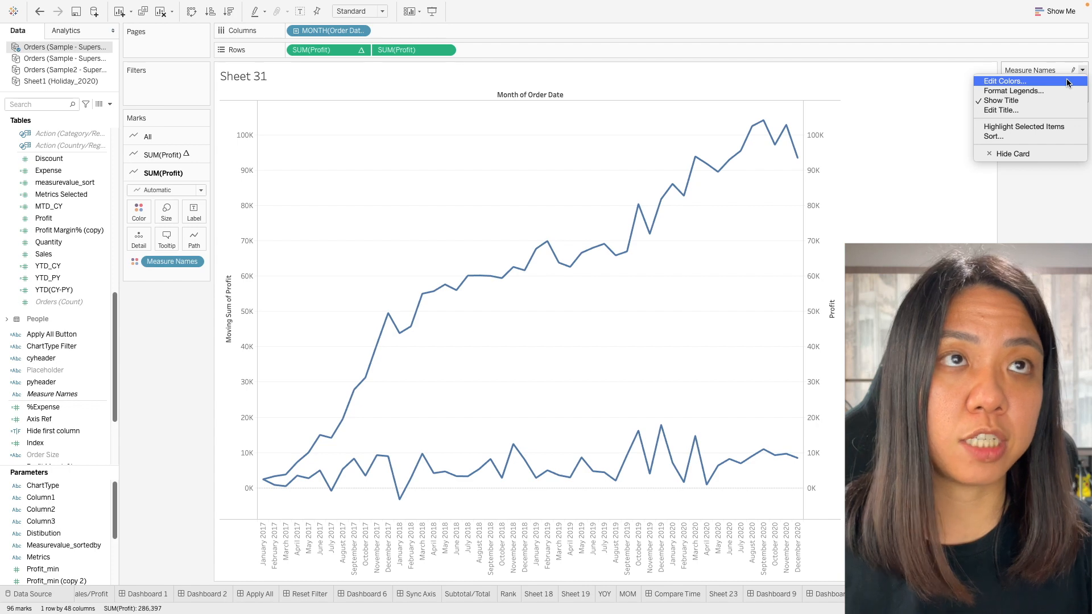
left_click(1001, 80)
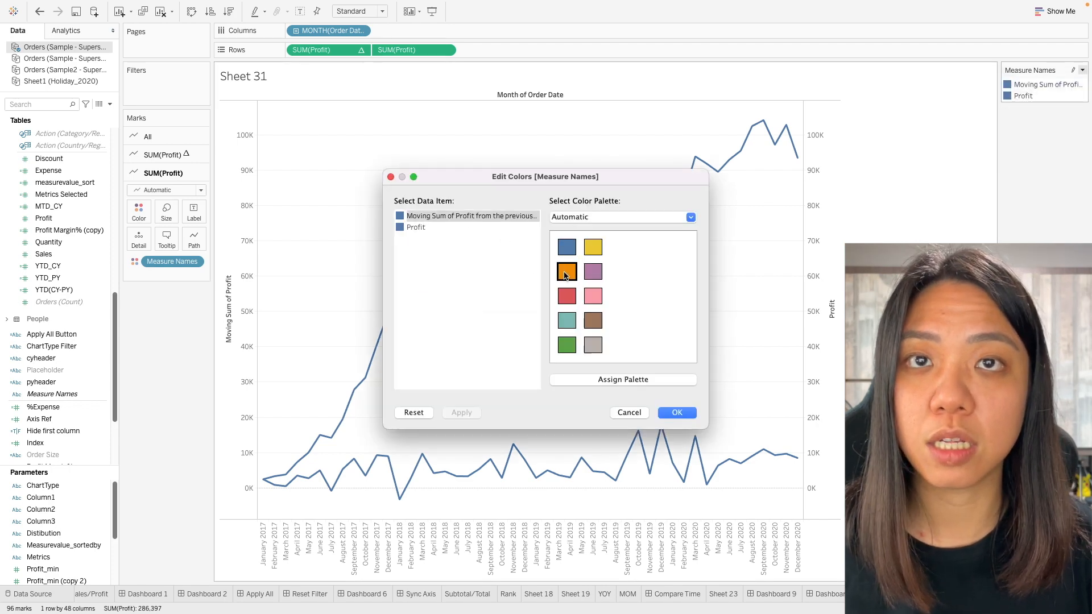
left_click(674, 411)
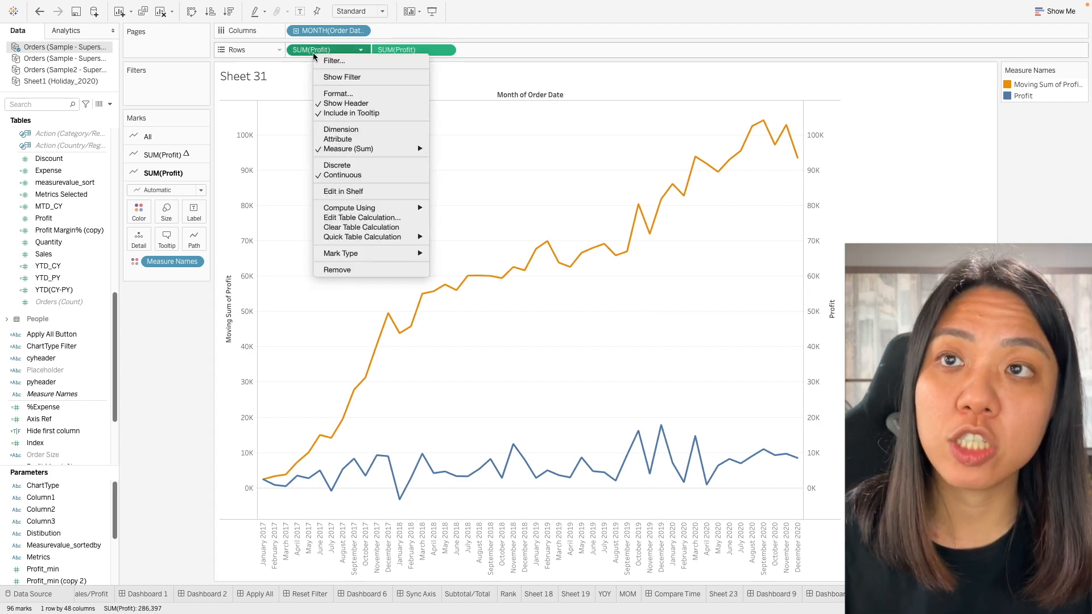
mouse_move(362, 237)
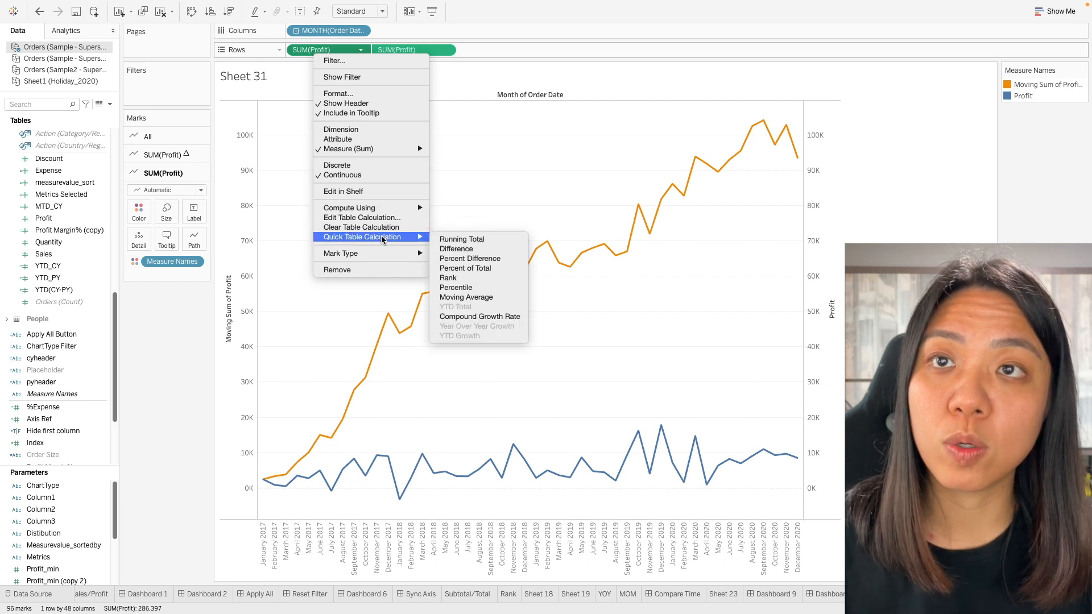
mouse_move(461, 239)
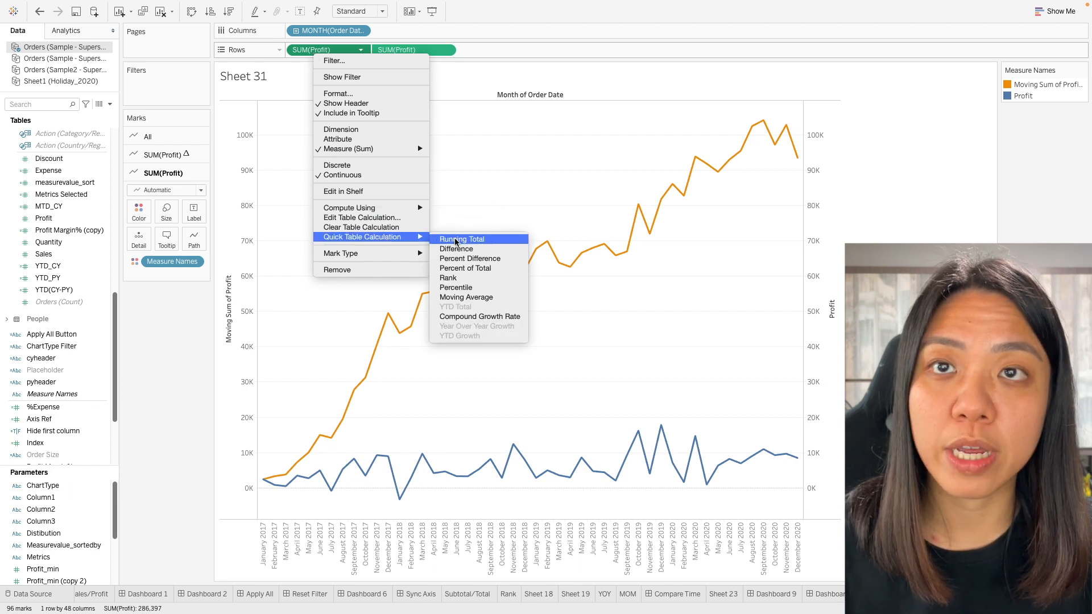
Apply a Running Total quick table calculation to the first SUM(Profit) measure
left_click(460, 239)
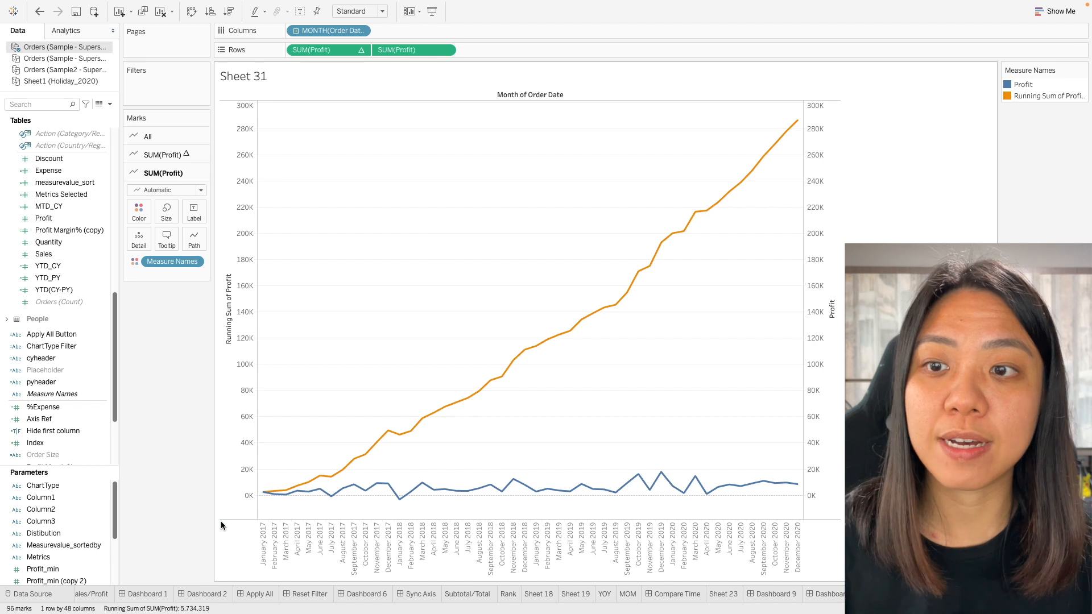
mouse_move(603, 300)
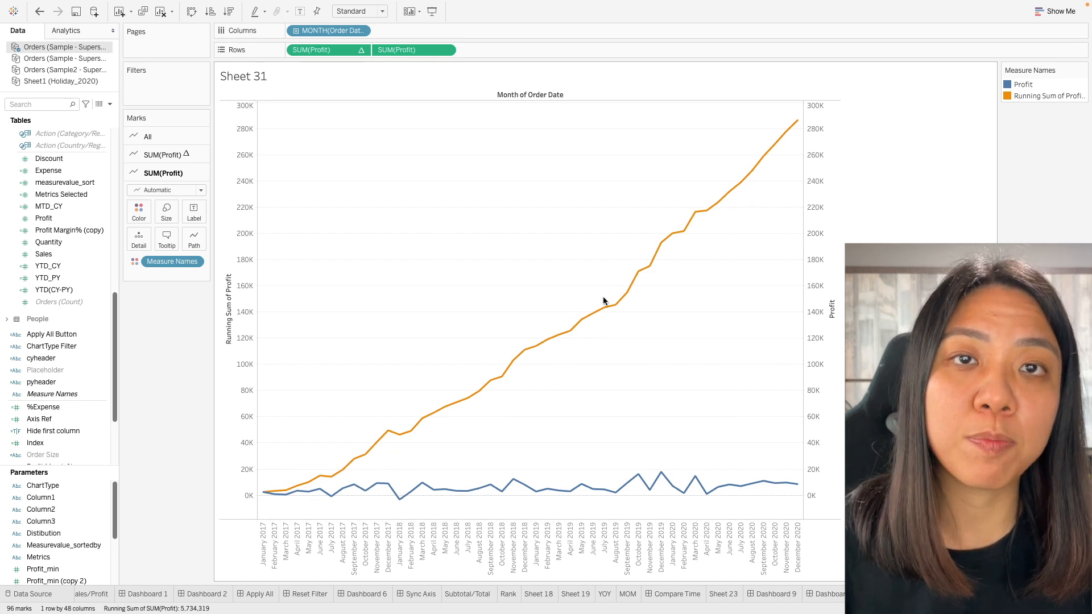
mouse_move(930, 200)
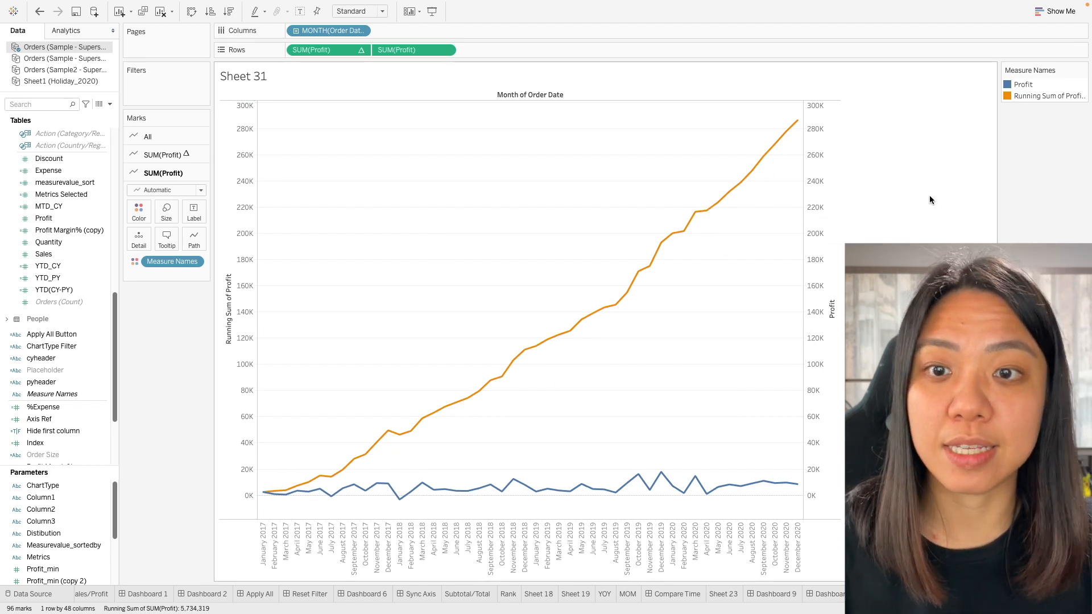
mouse_move(306, 151)
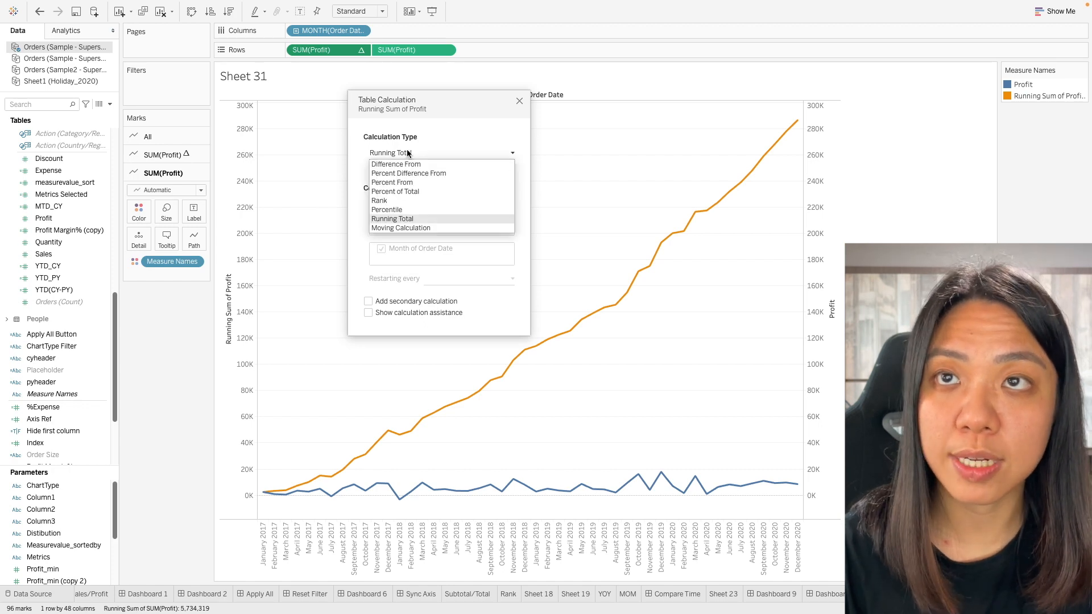
Change the calculation to a Moving Calculation averaging with Previous values 5
left_click(401, 227)
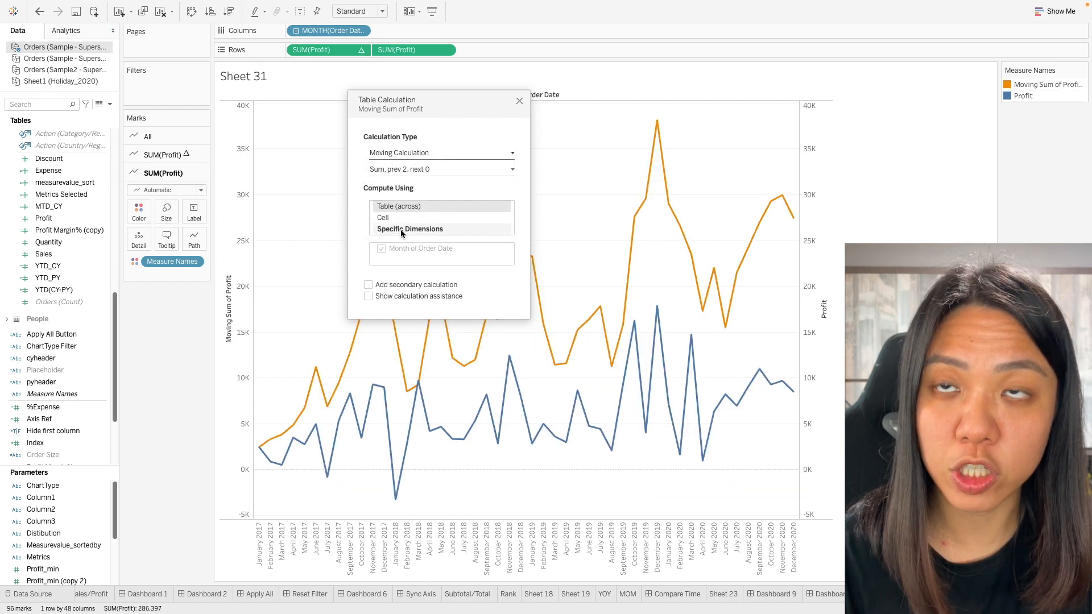
left_click(441, 169)
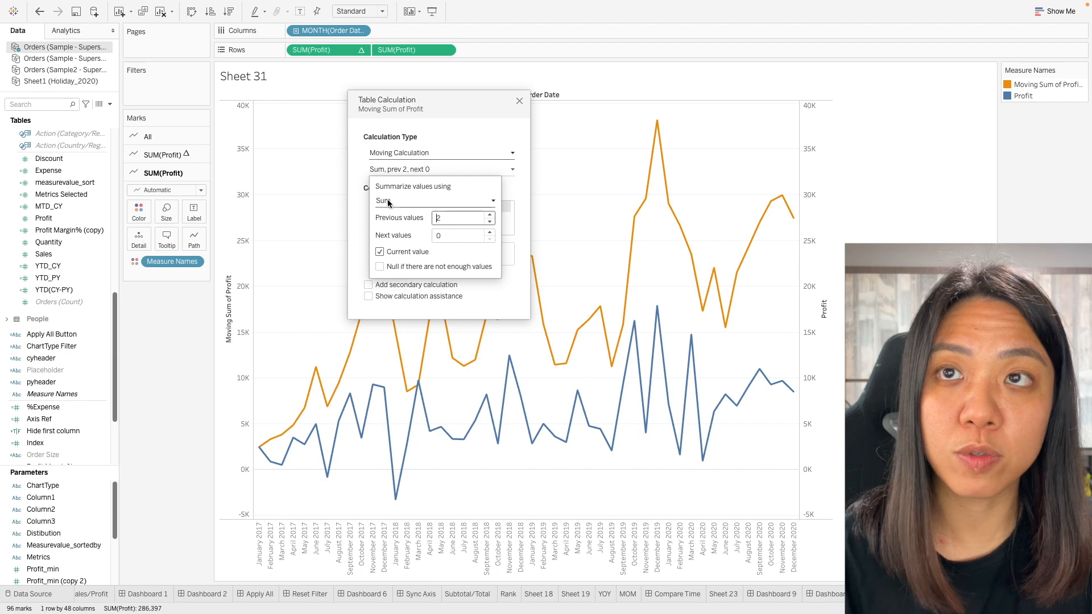
left_click(492, 200)
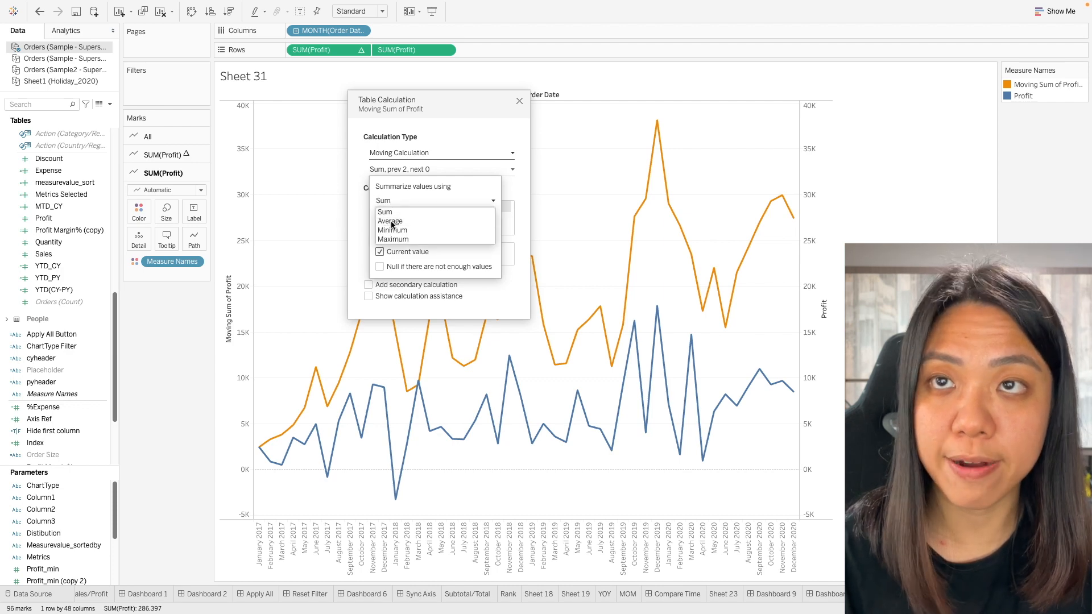
left_click(388, 220)
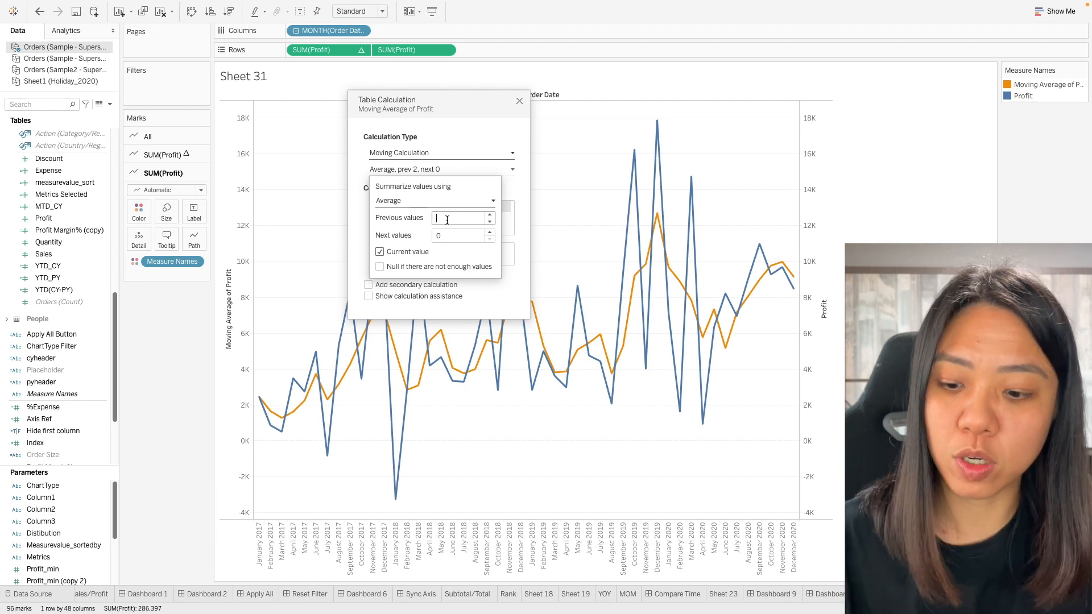
type("5")
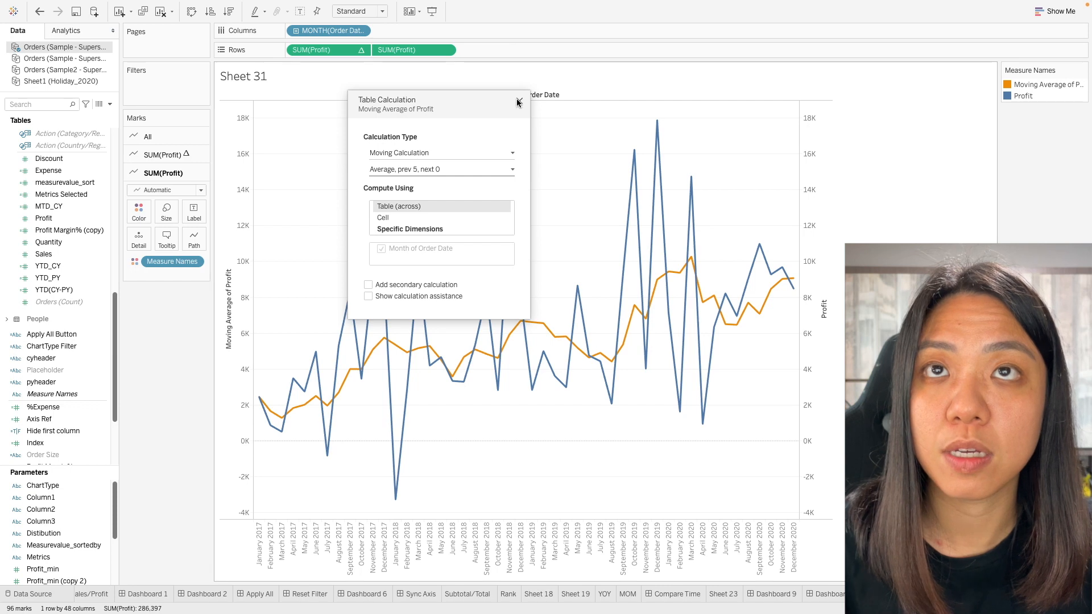
left_click(517, 102)
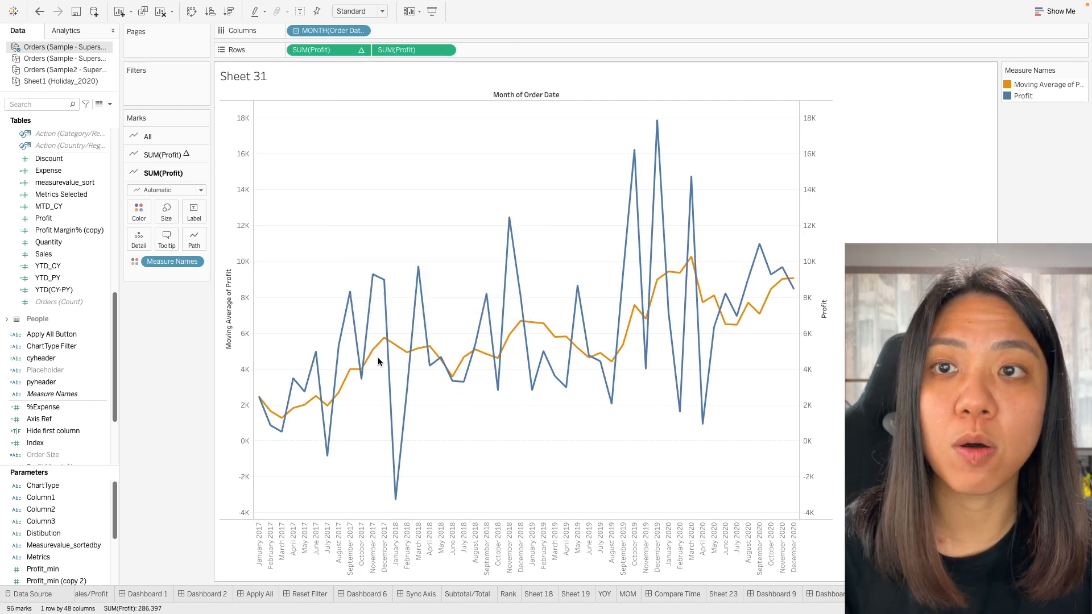
mouse_move(568, 337)
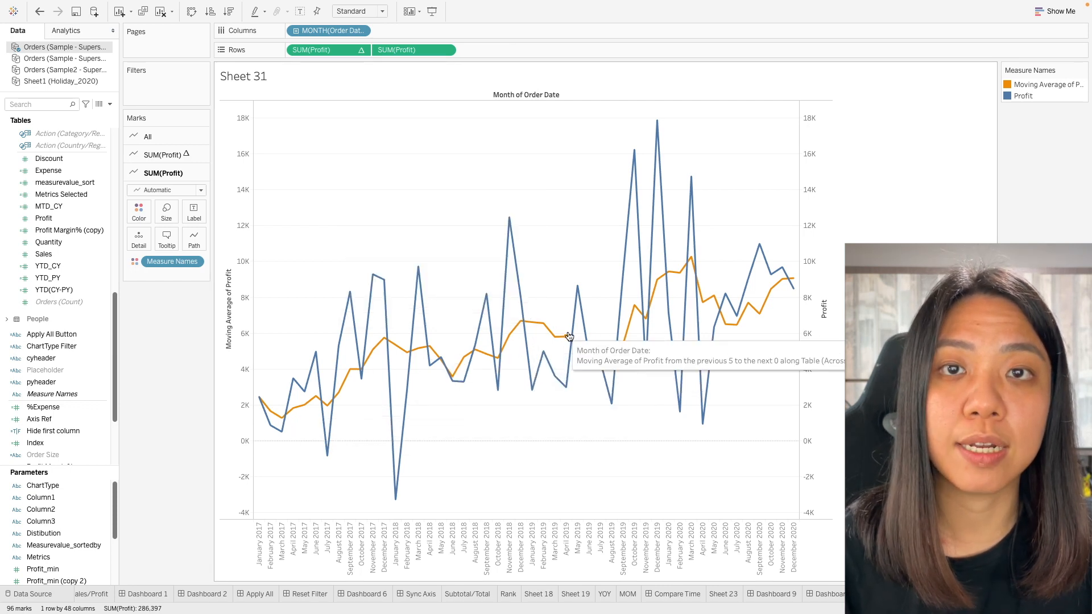
mouse_move(758, 261)
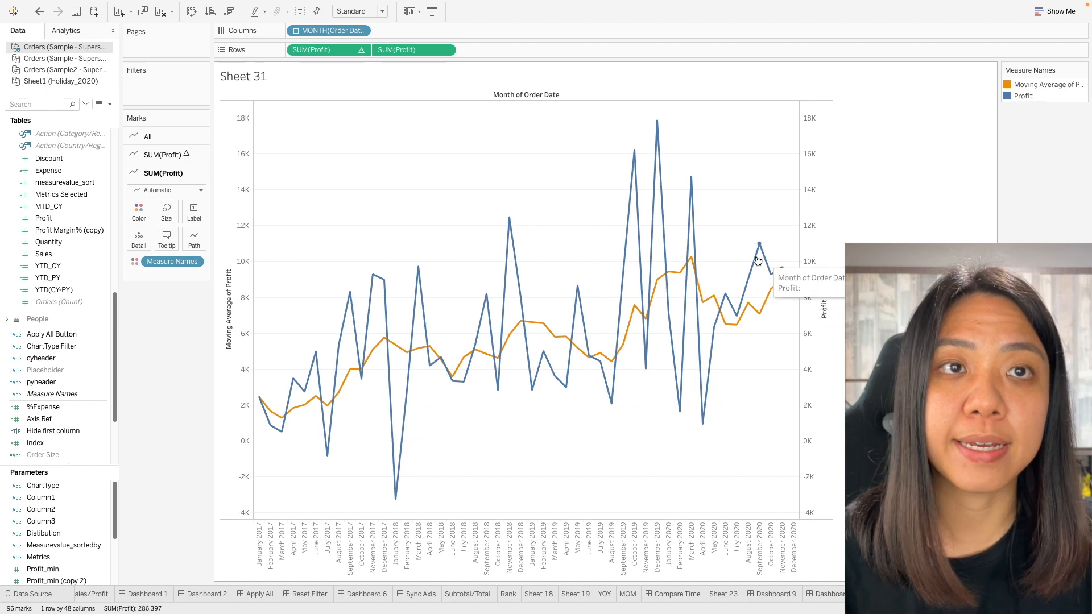
mouse_move(727, 301)
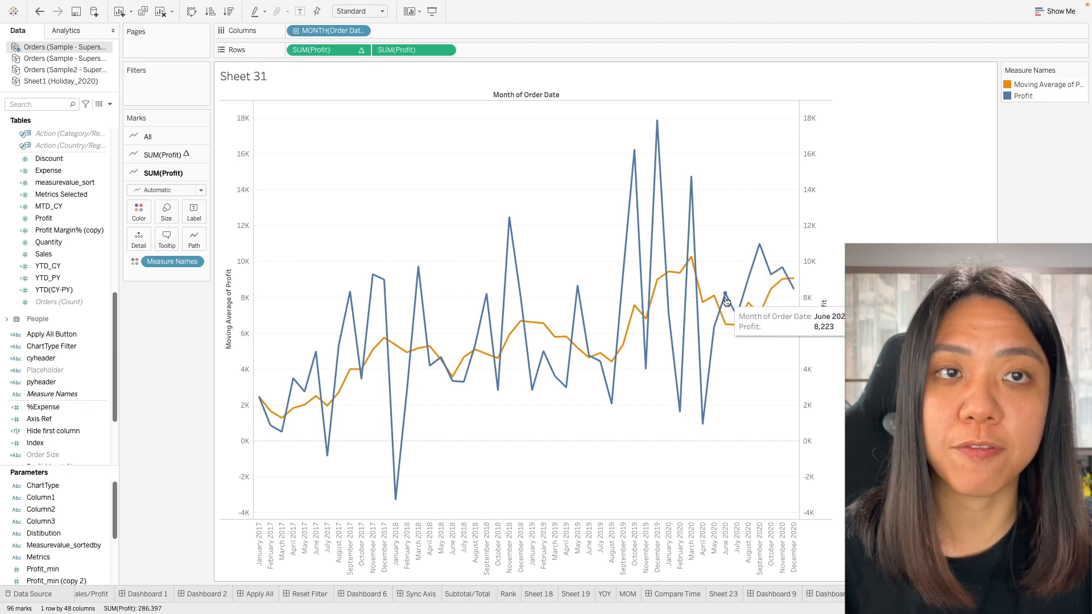